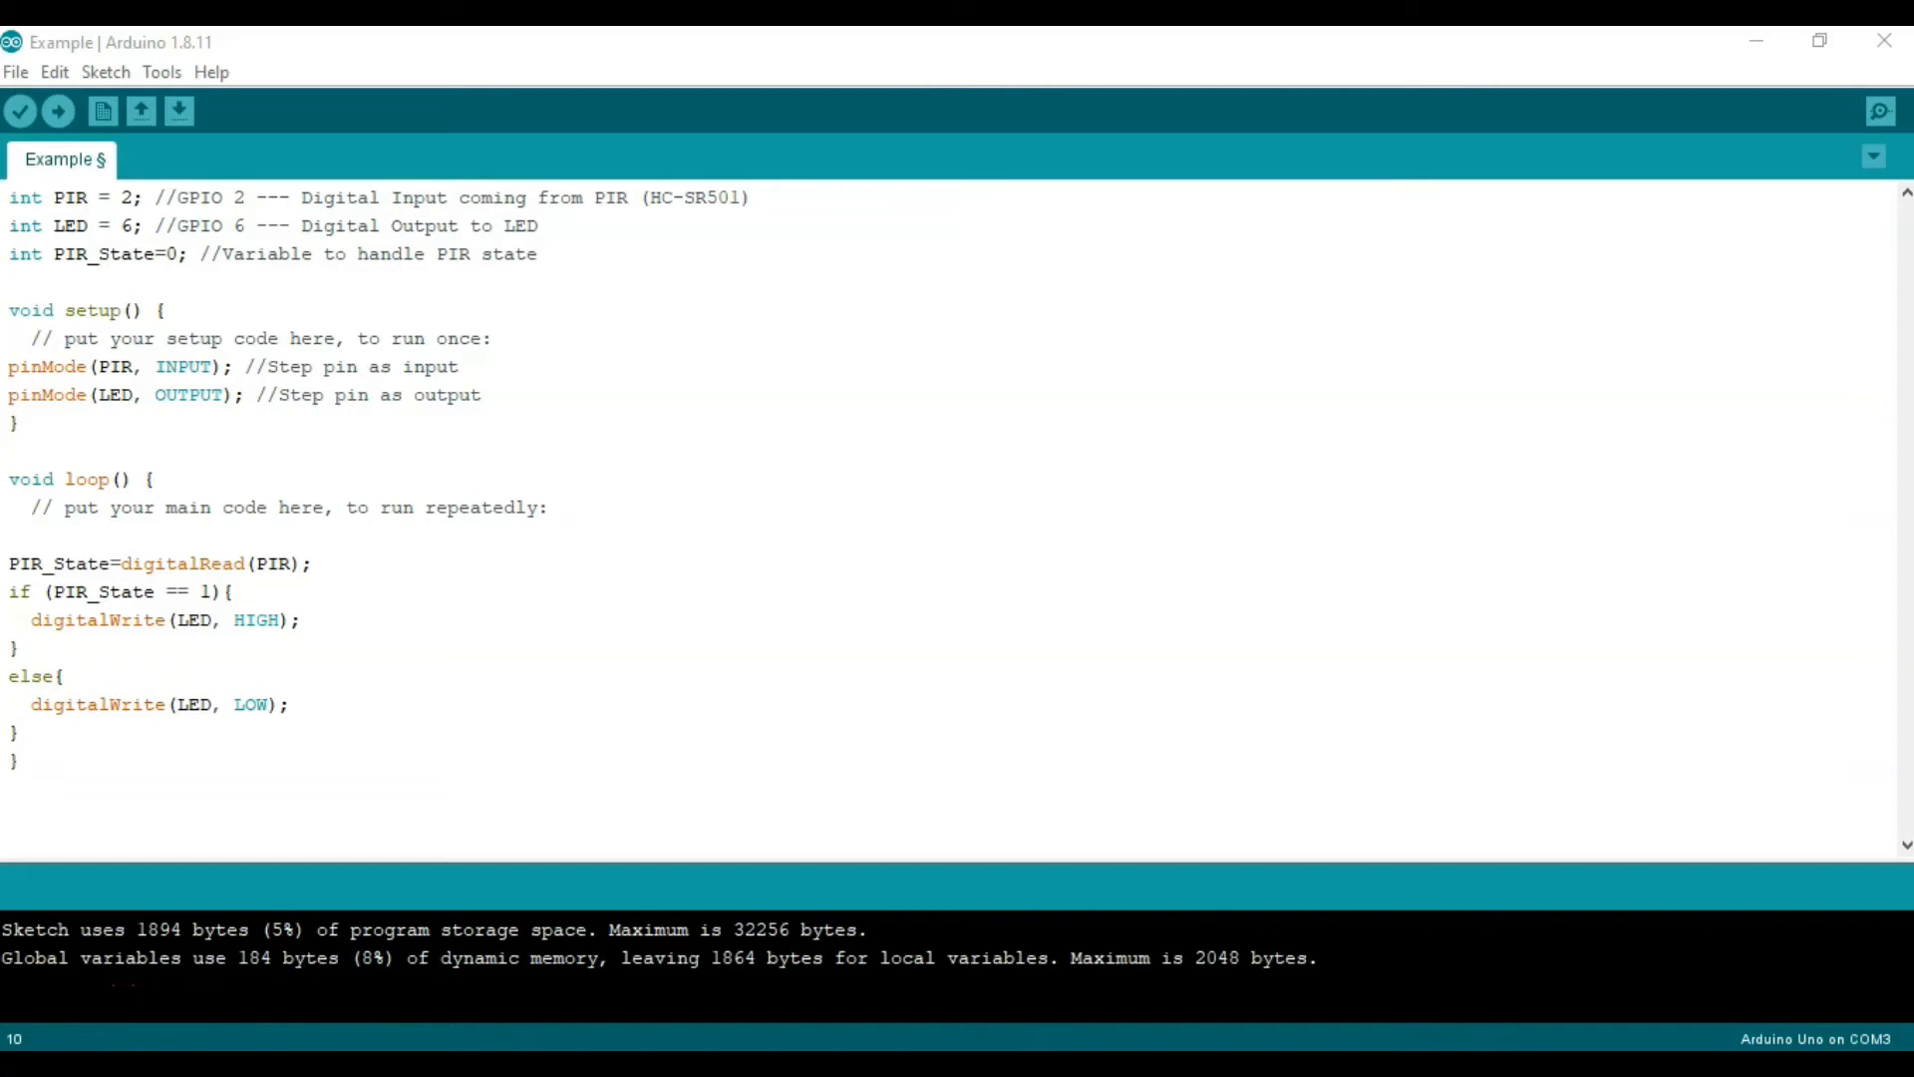
pyautogui.moveTo(635, 375)
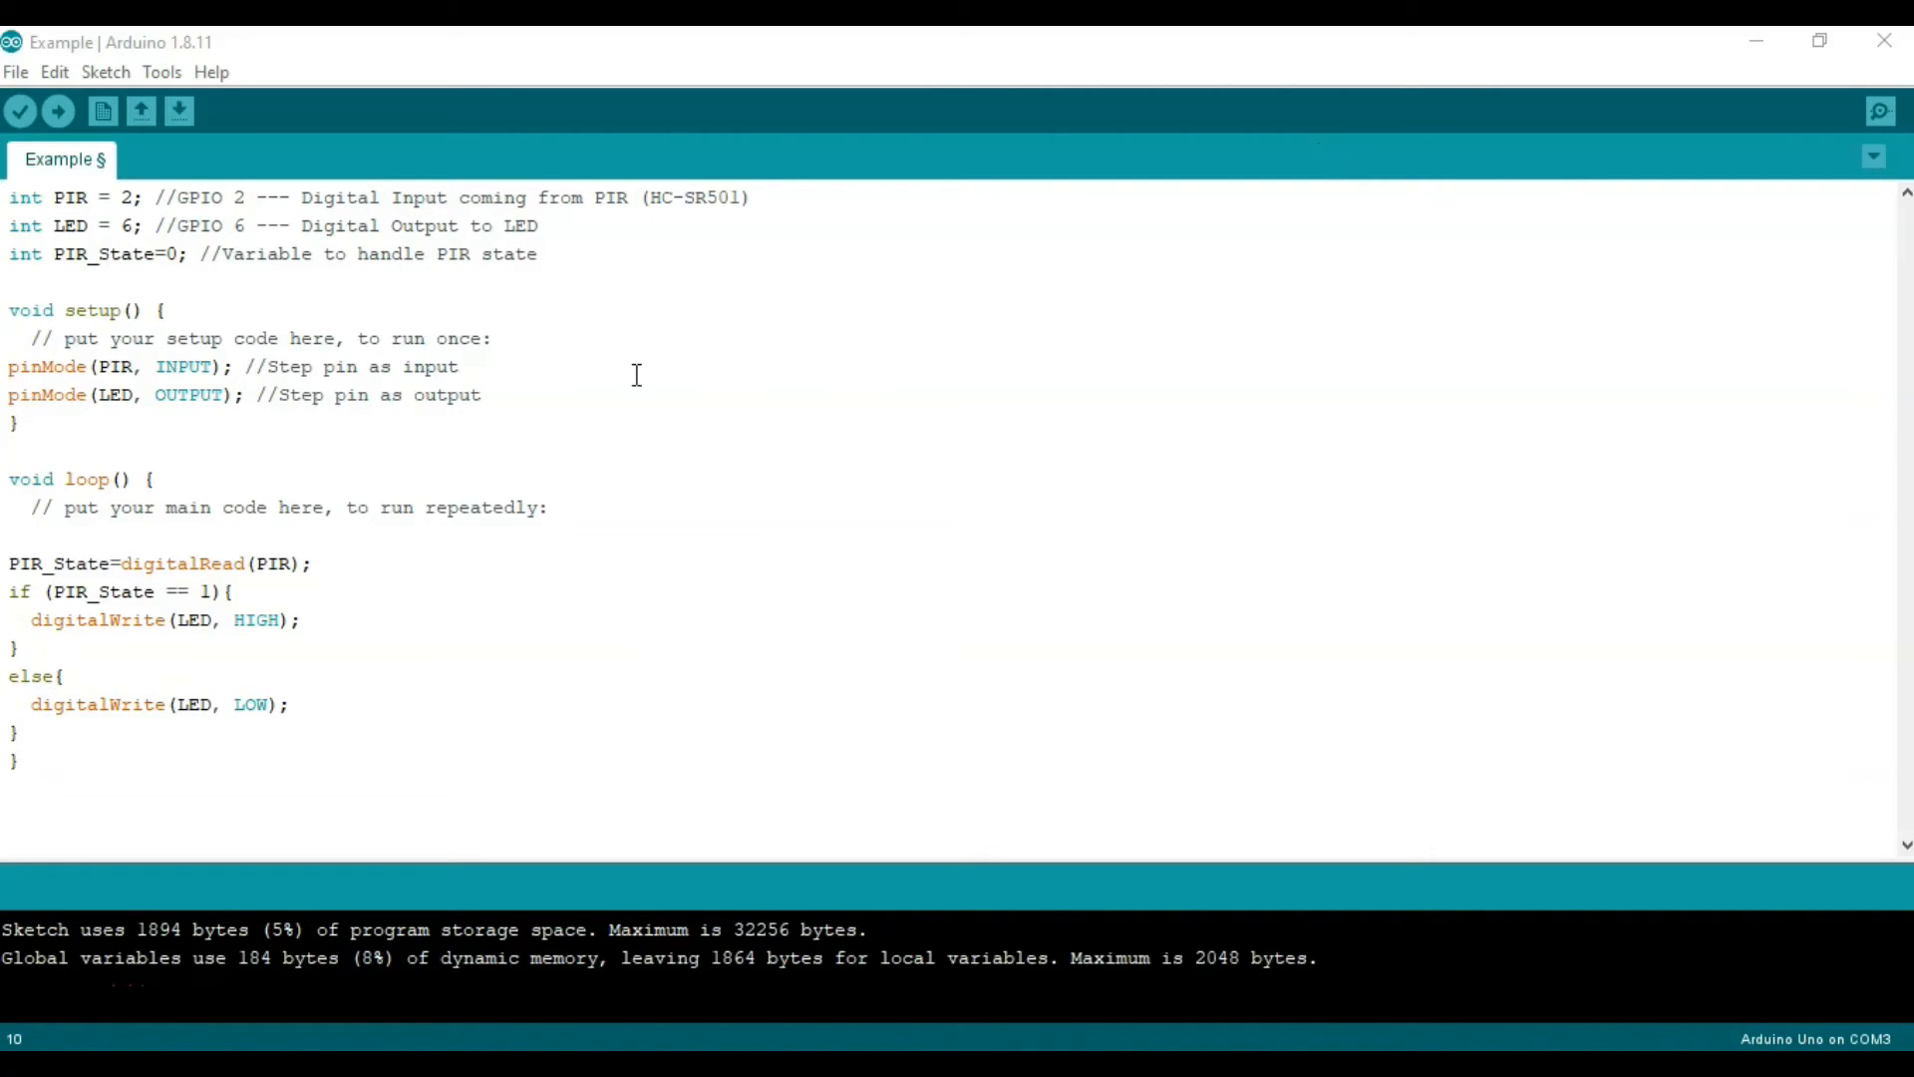
pyautogui.moveTo(895, 293)
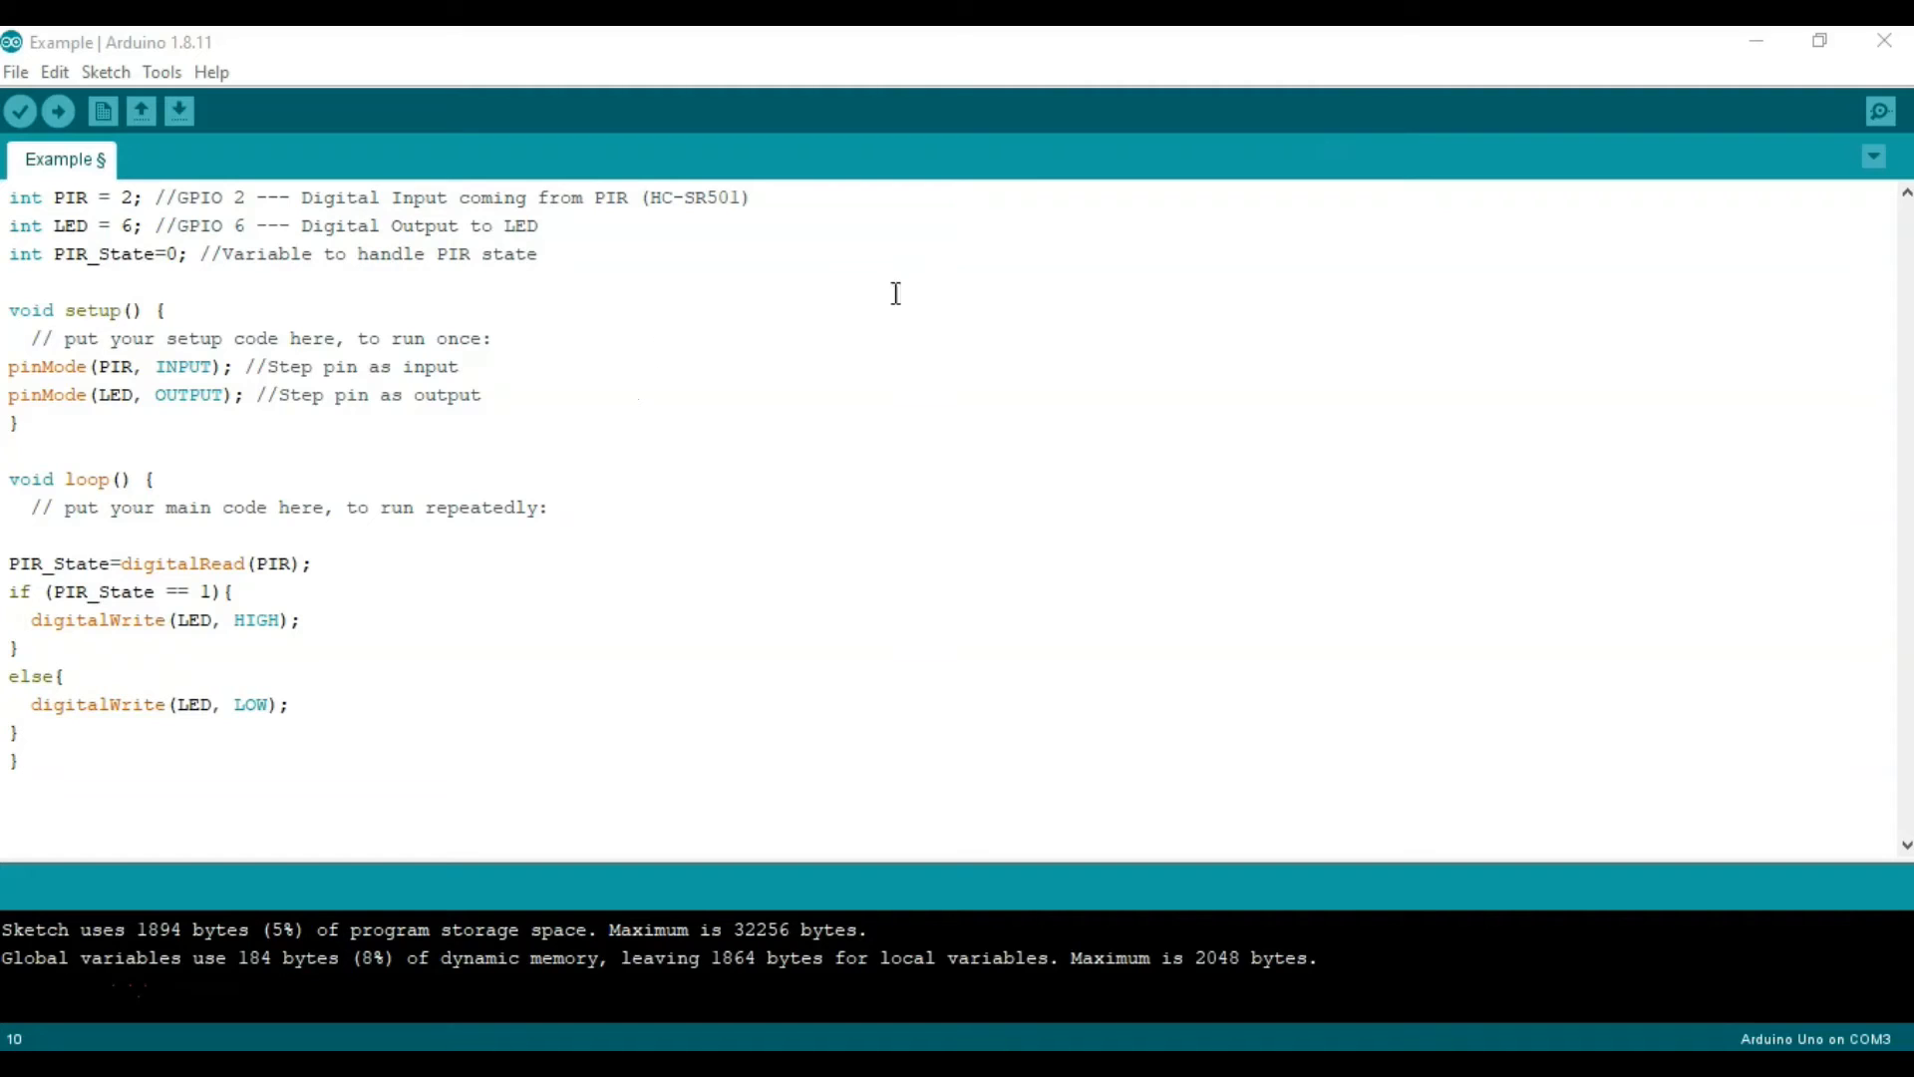
pyautogui.moveTo(909, 259)
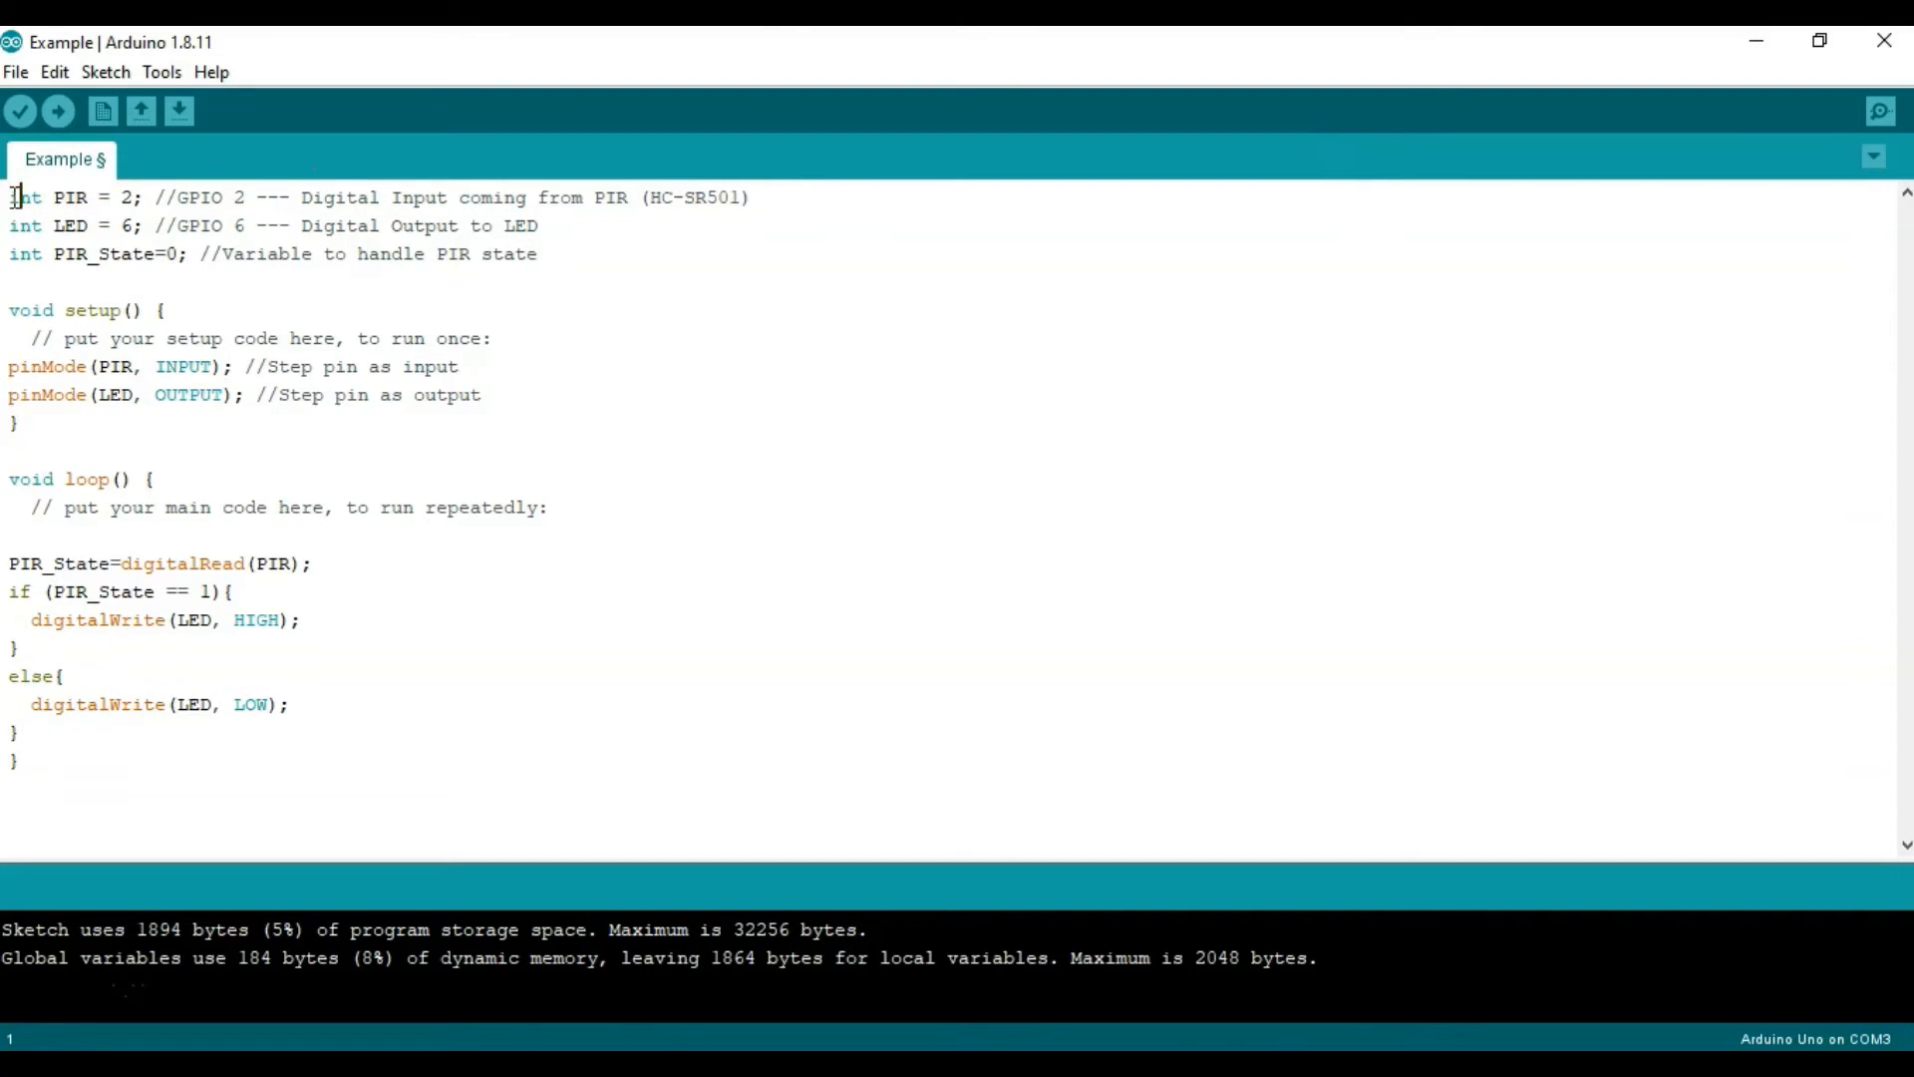
pyautogui.doubleClick(24, 196)
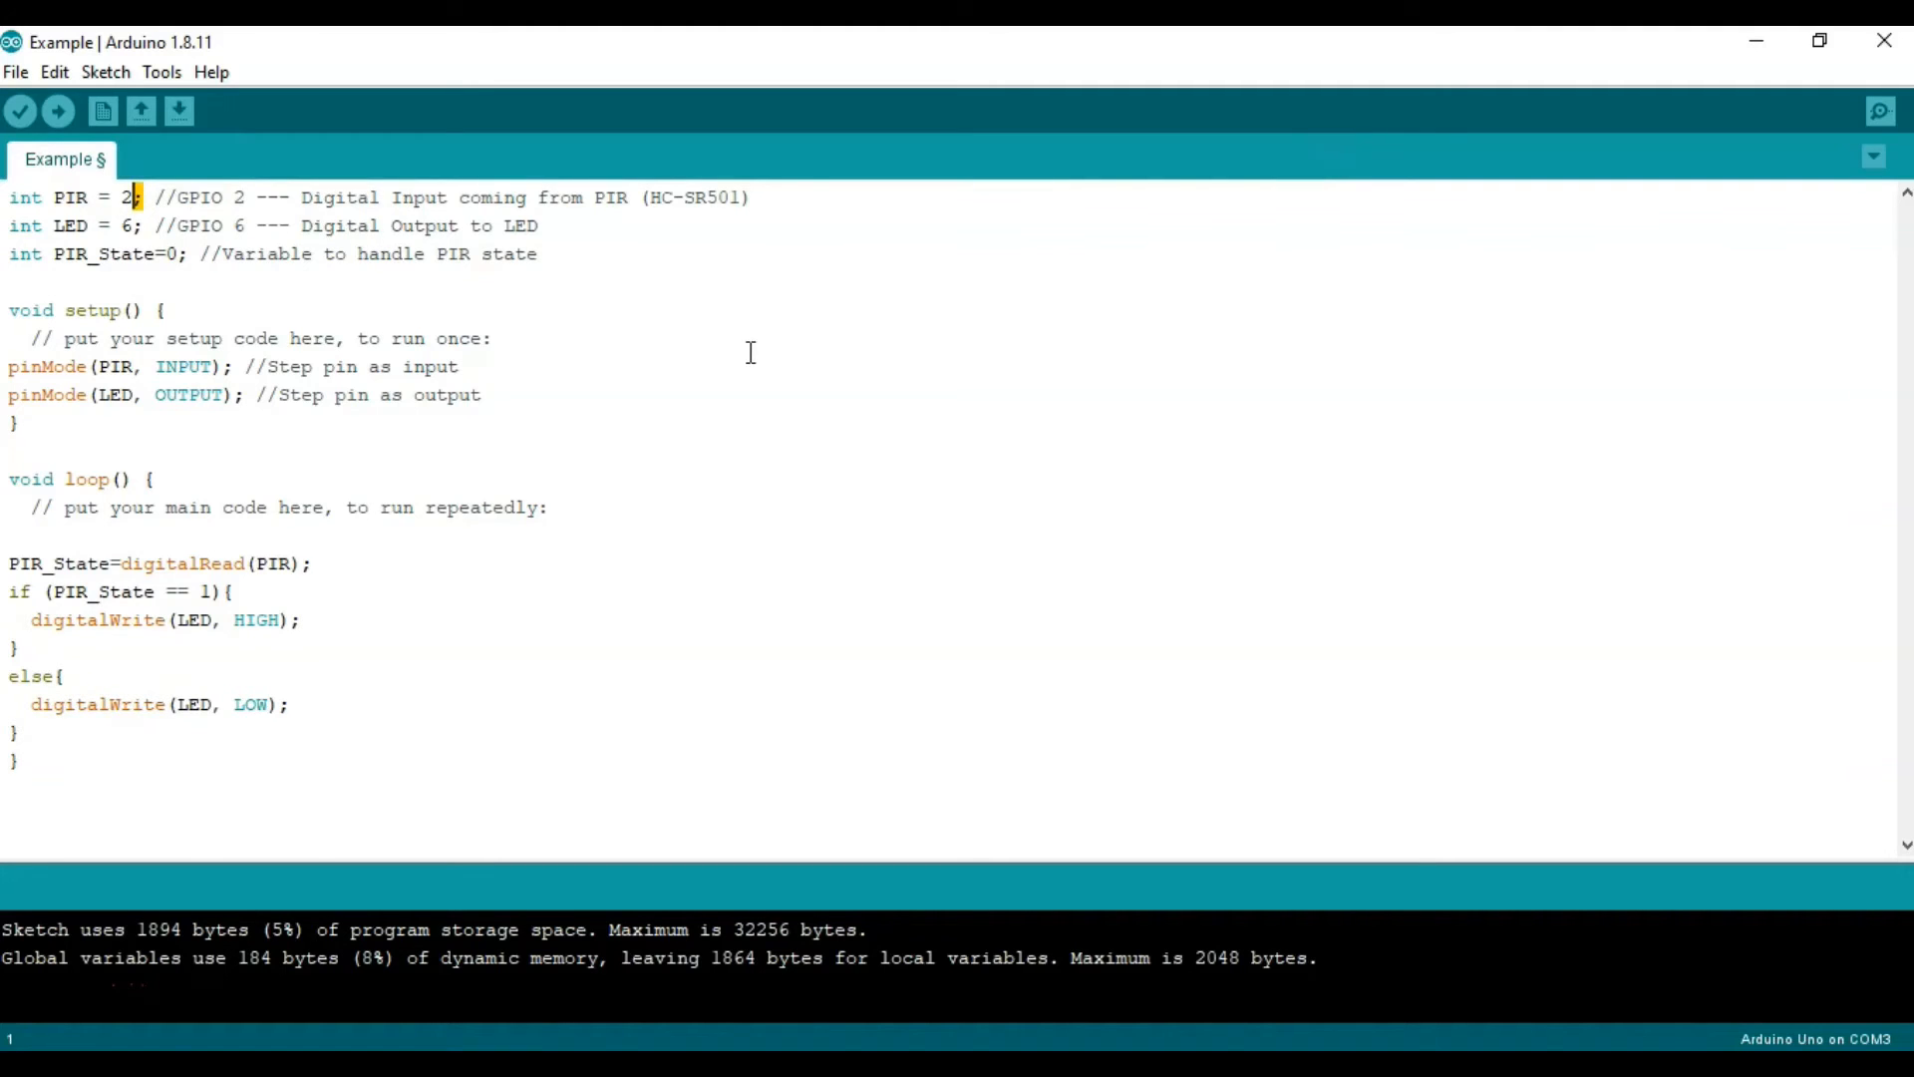
pyautogui.moveTo(172, 200)
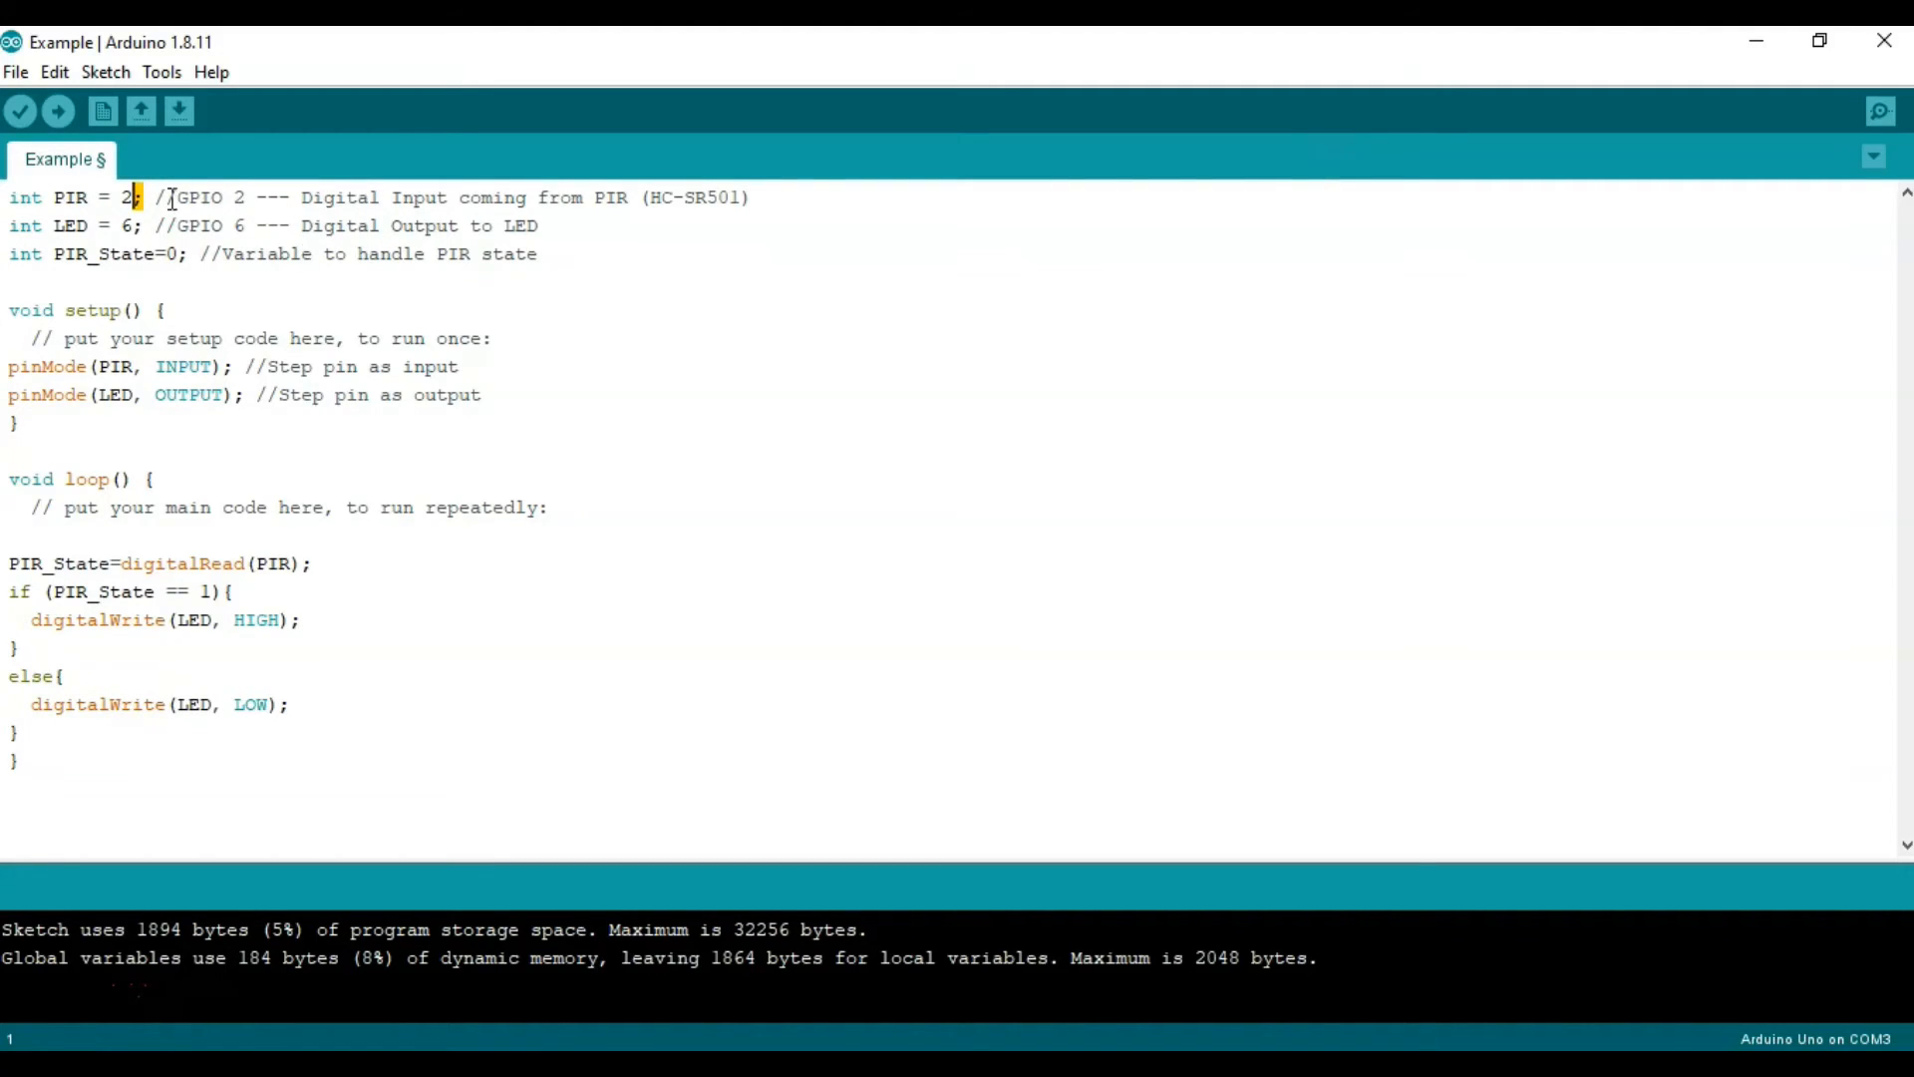
pyautogui.moveTo(155, 196); pyautogui.dragTo(244, 196)
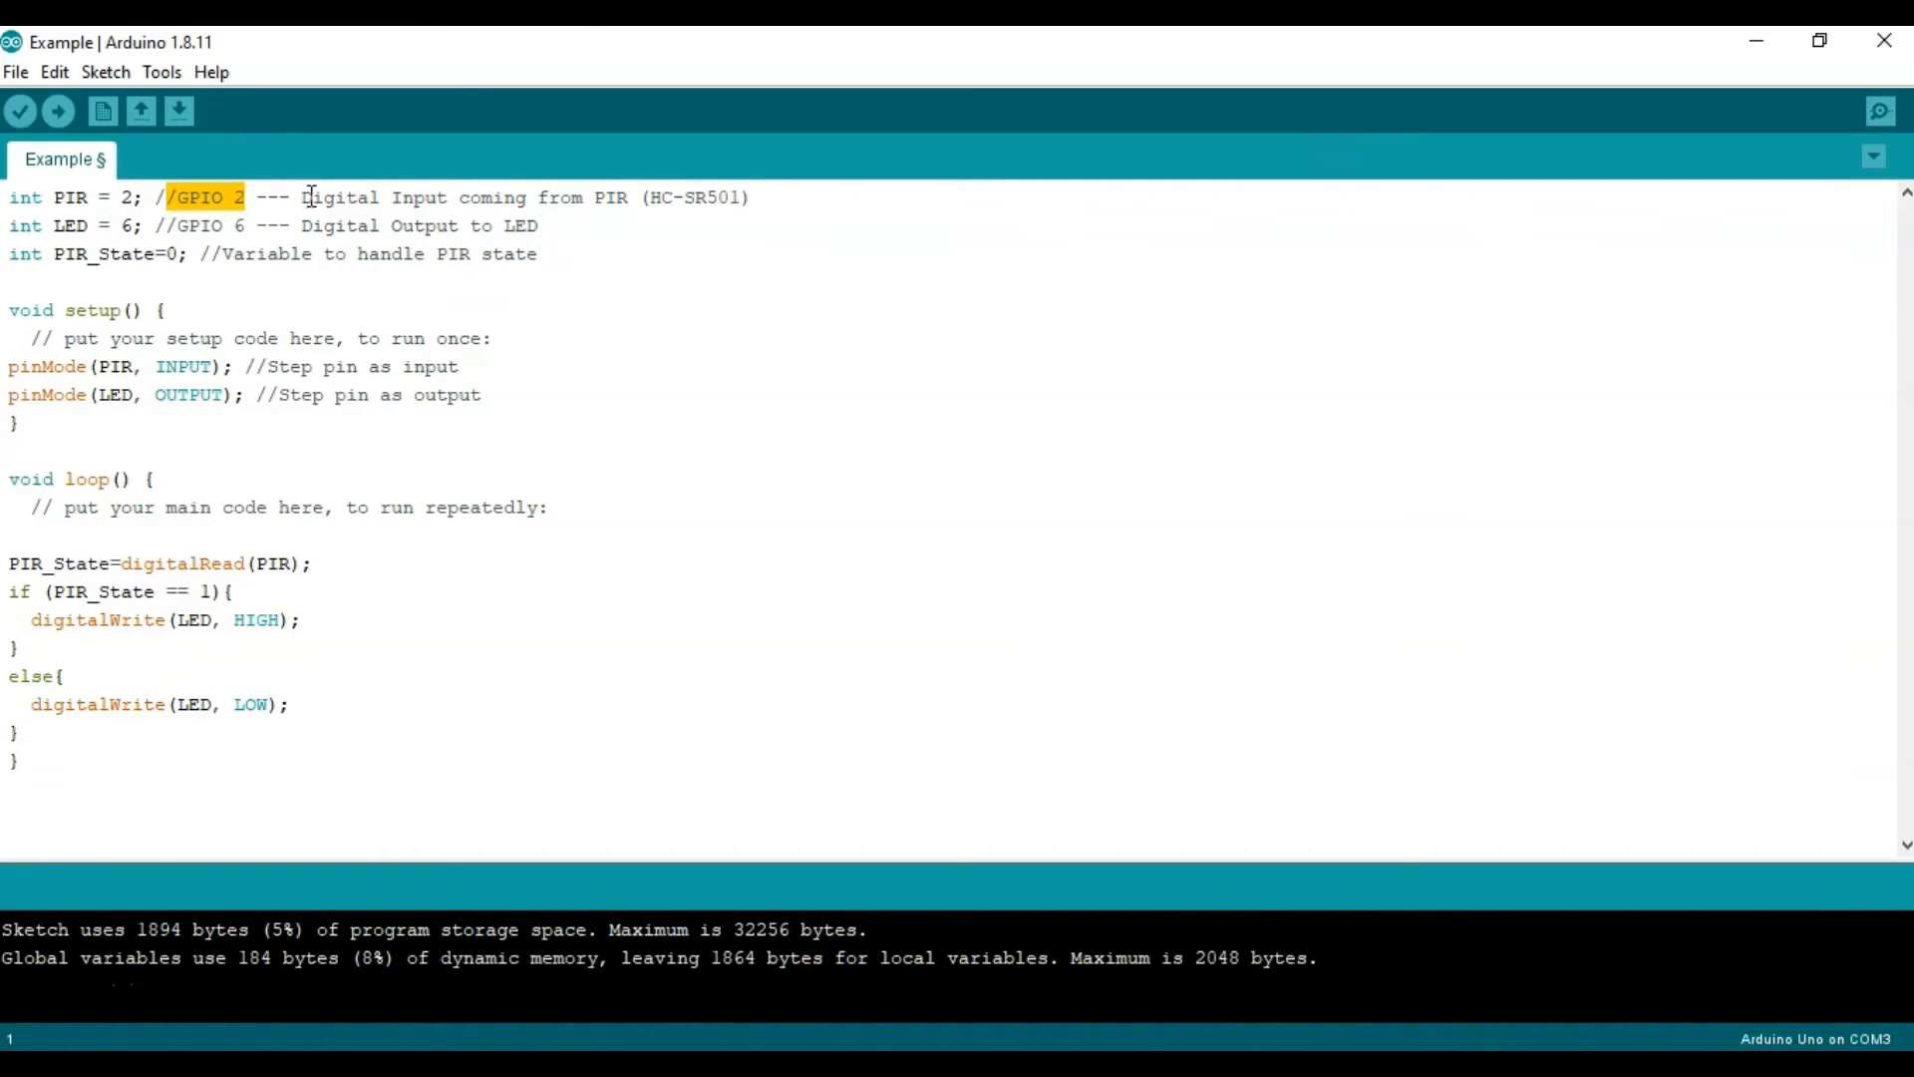
pyautogui.doubleClick(366, 196)
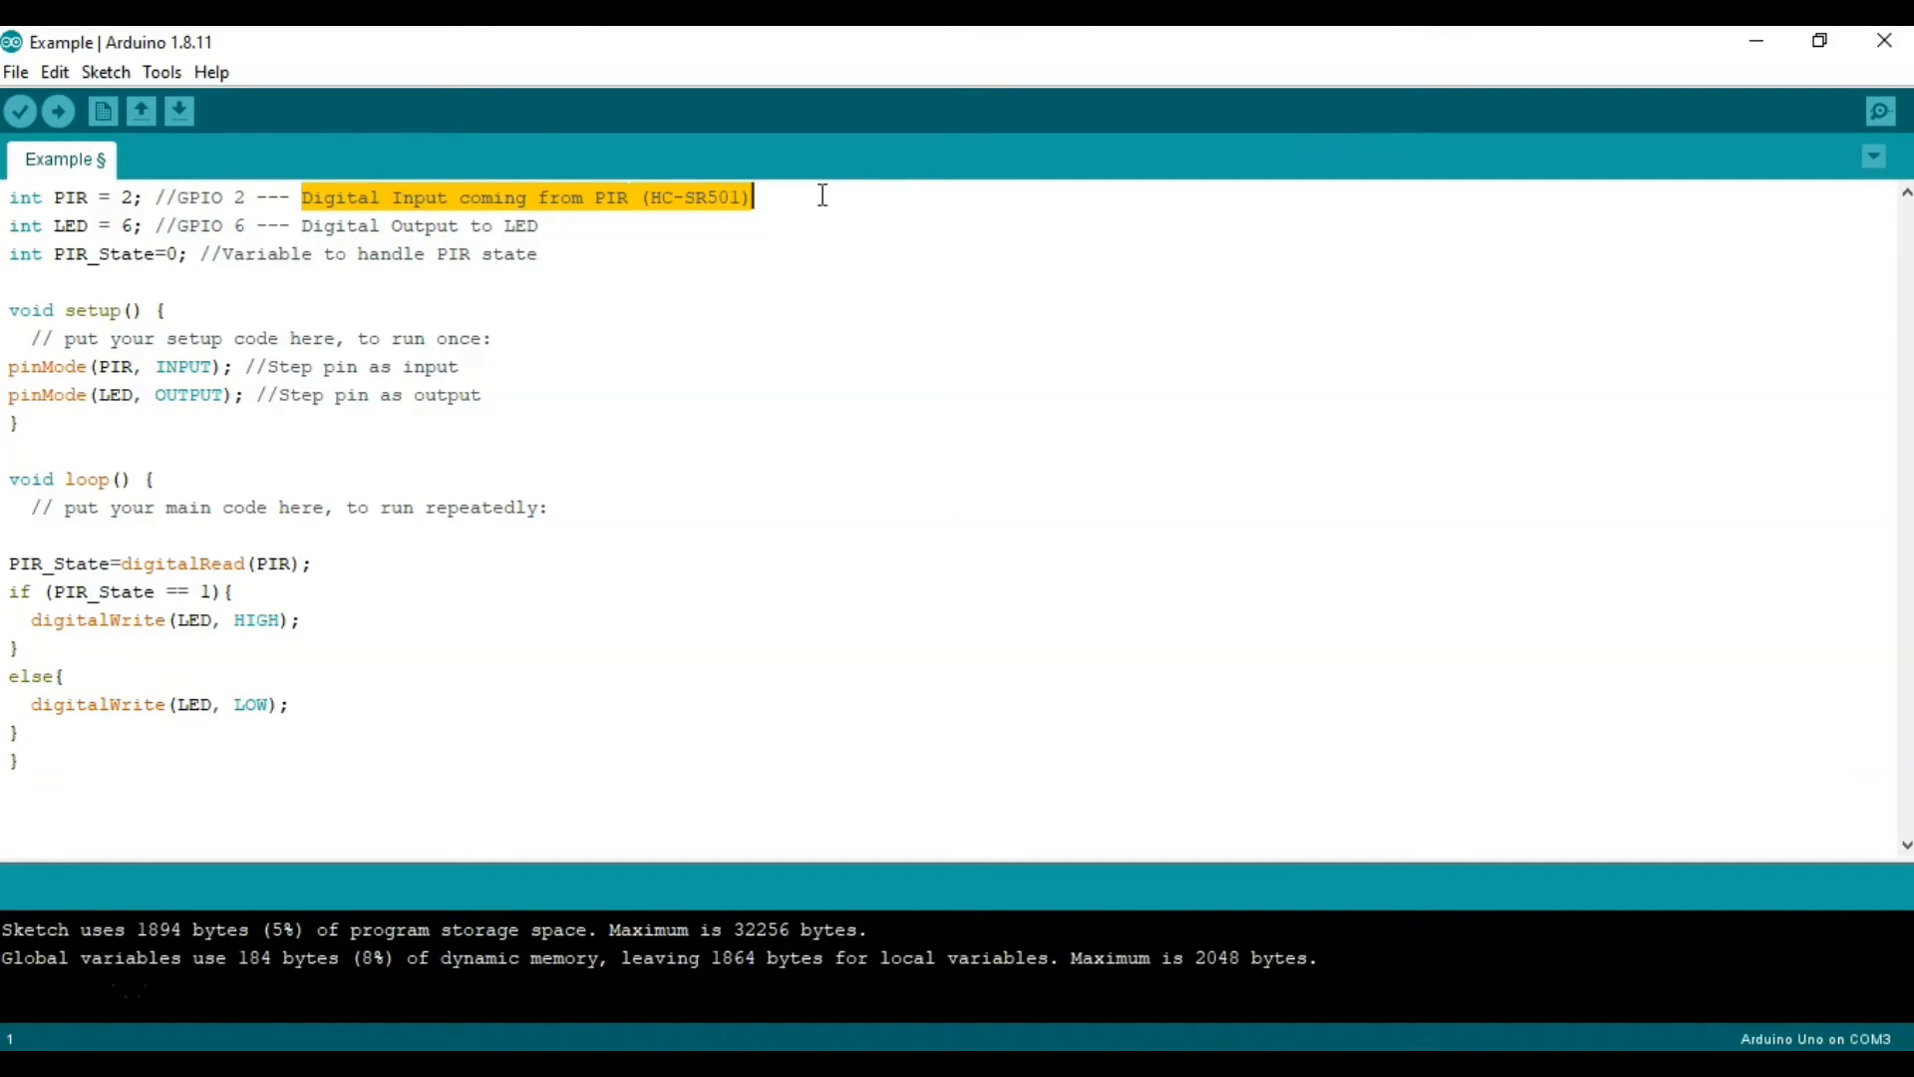
pyautogui.moveTo(644, 233)
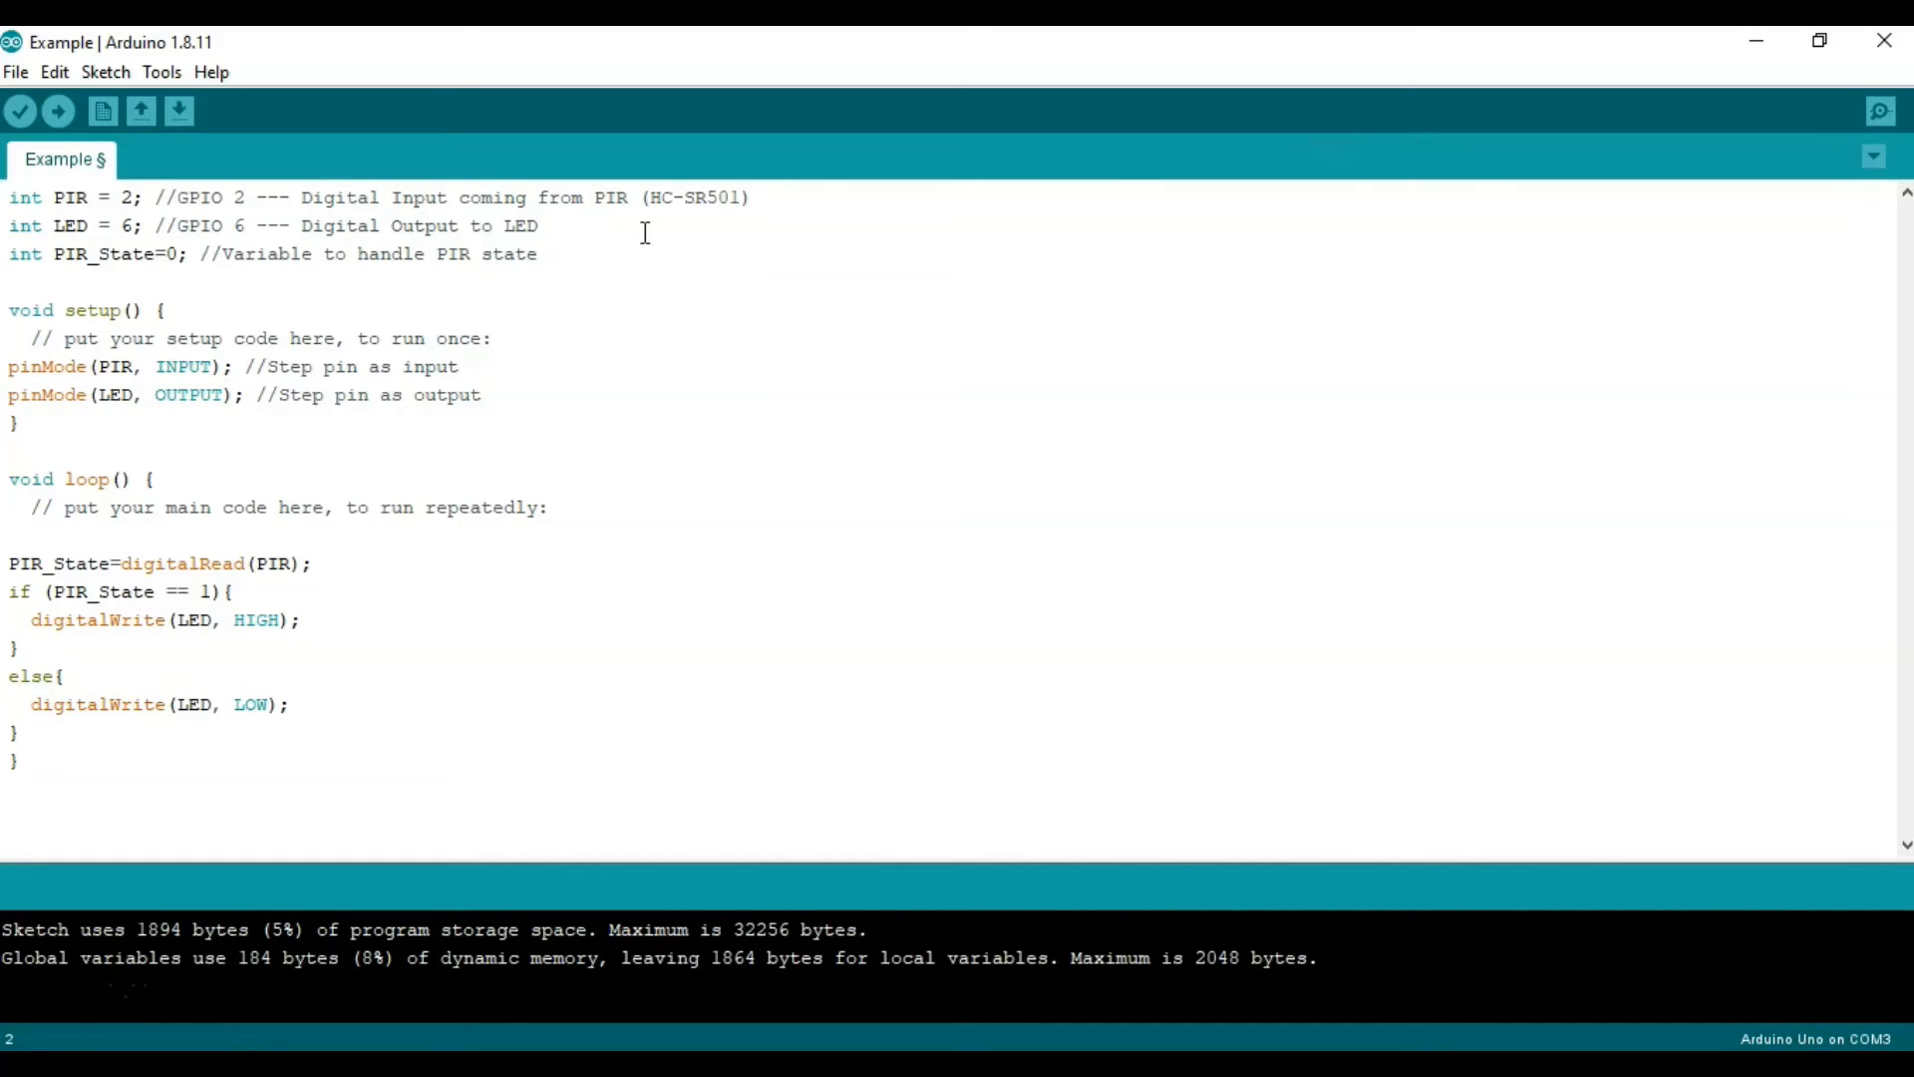
pyautogui.moveTo(201, 224)
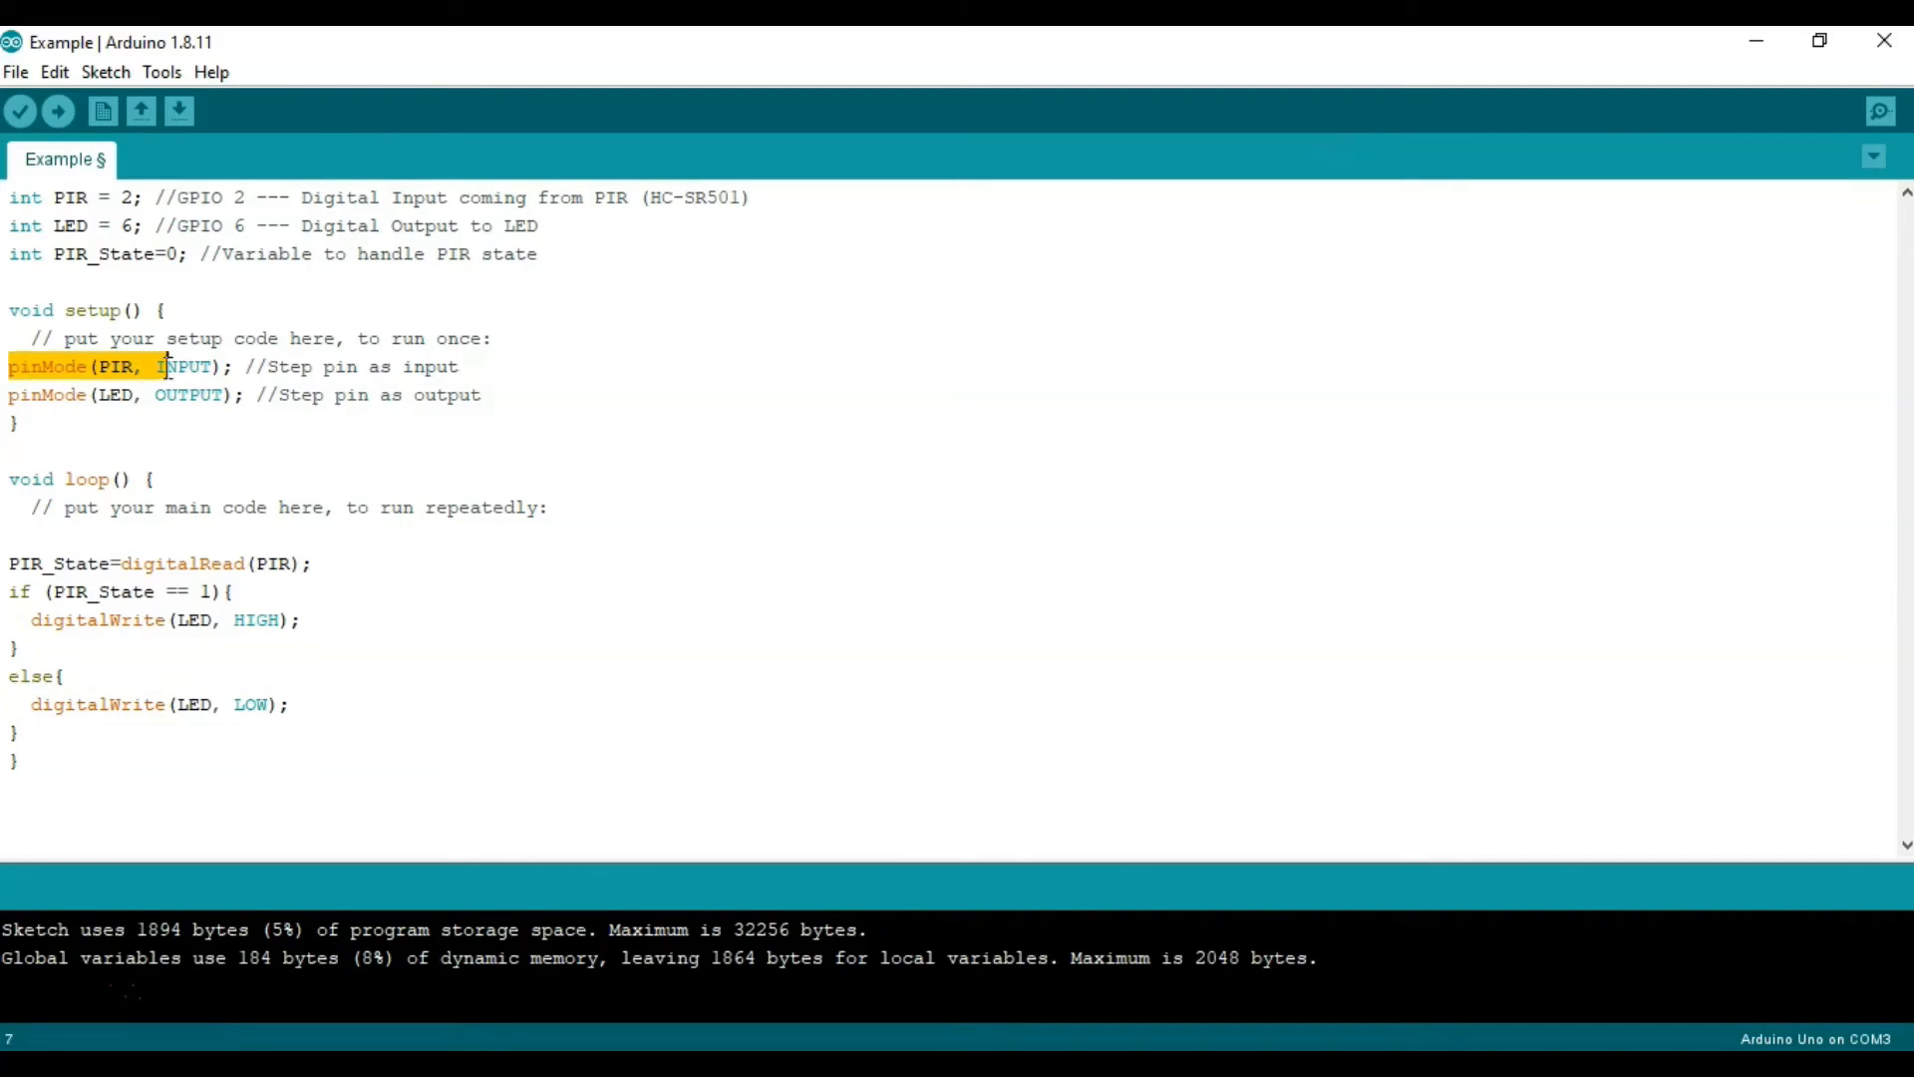
pyautogui.moveTo(158, 366); pyautogui.dragTo(232, 366)
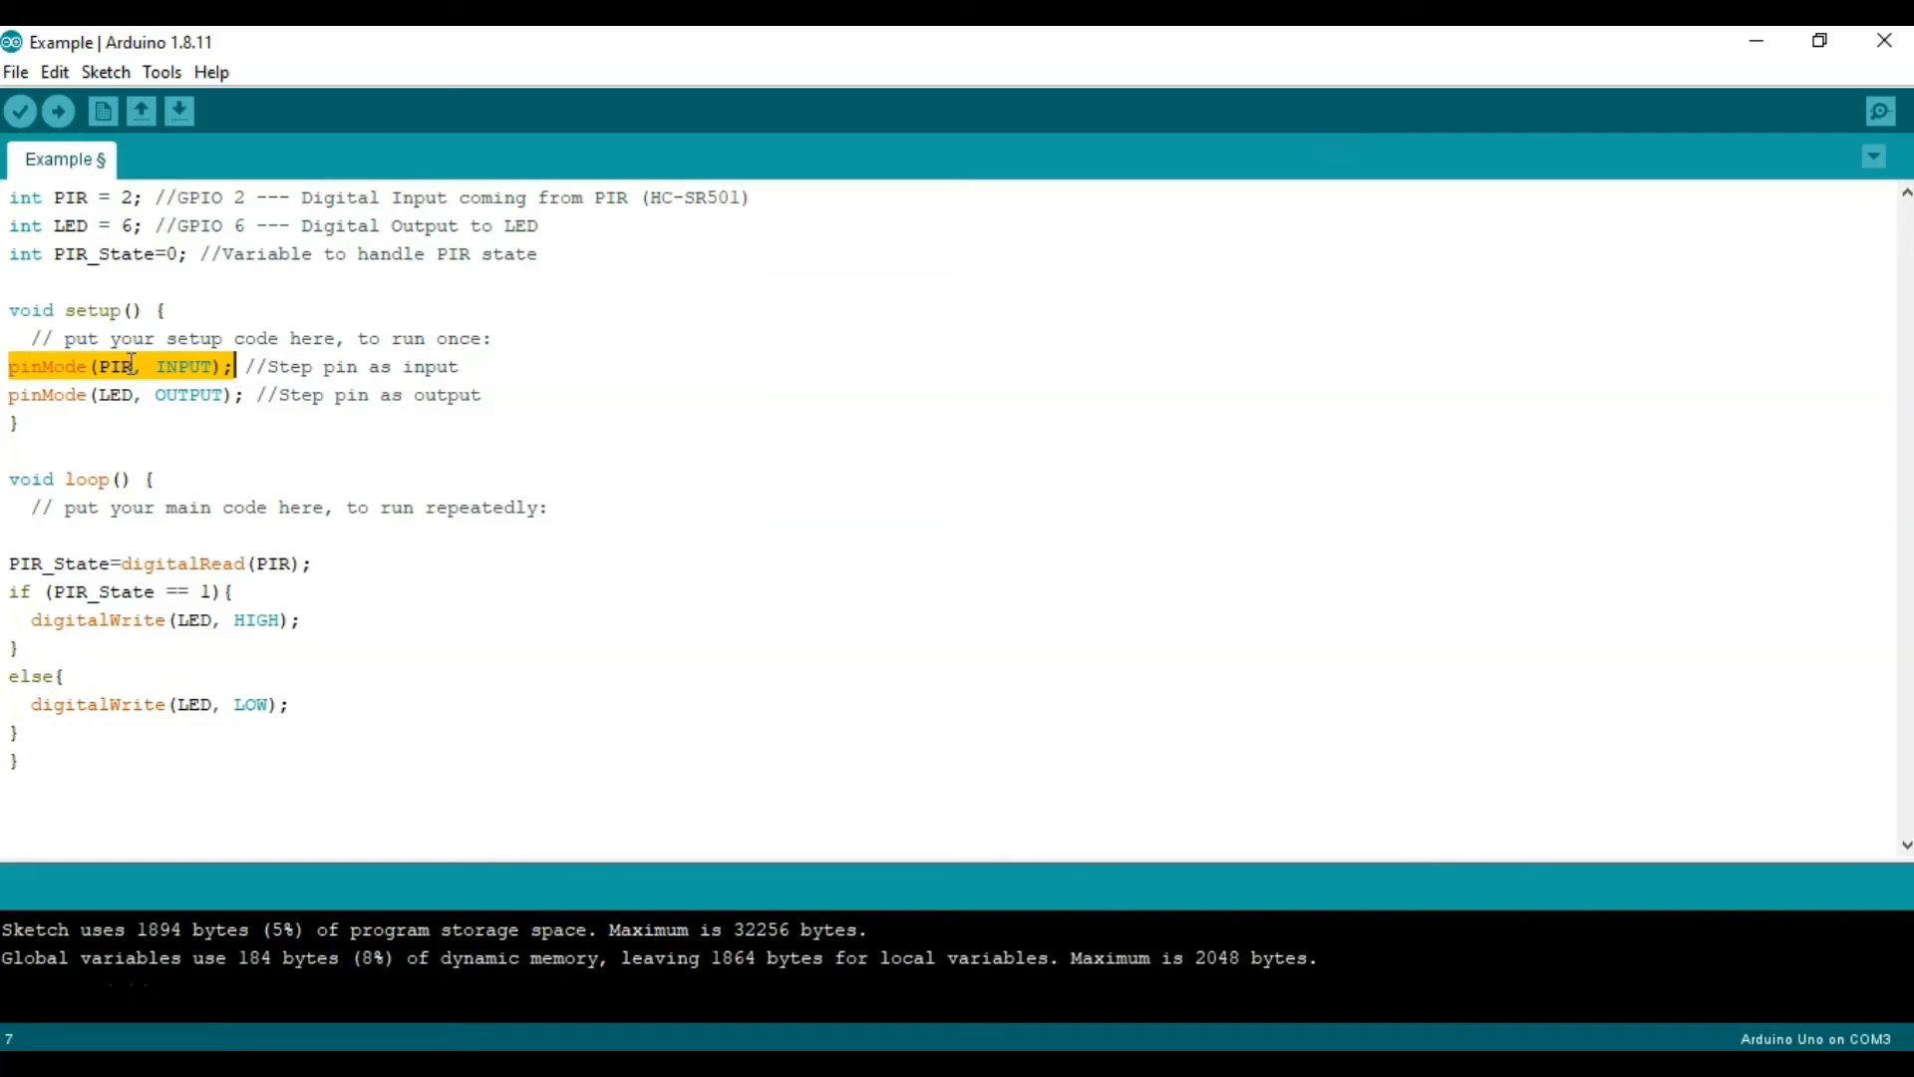
pyautogui.moveTo(141, 233)
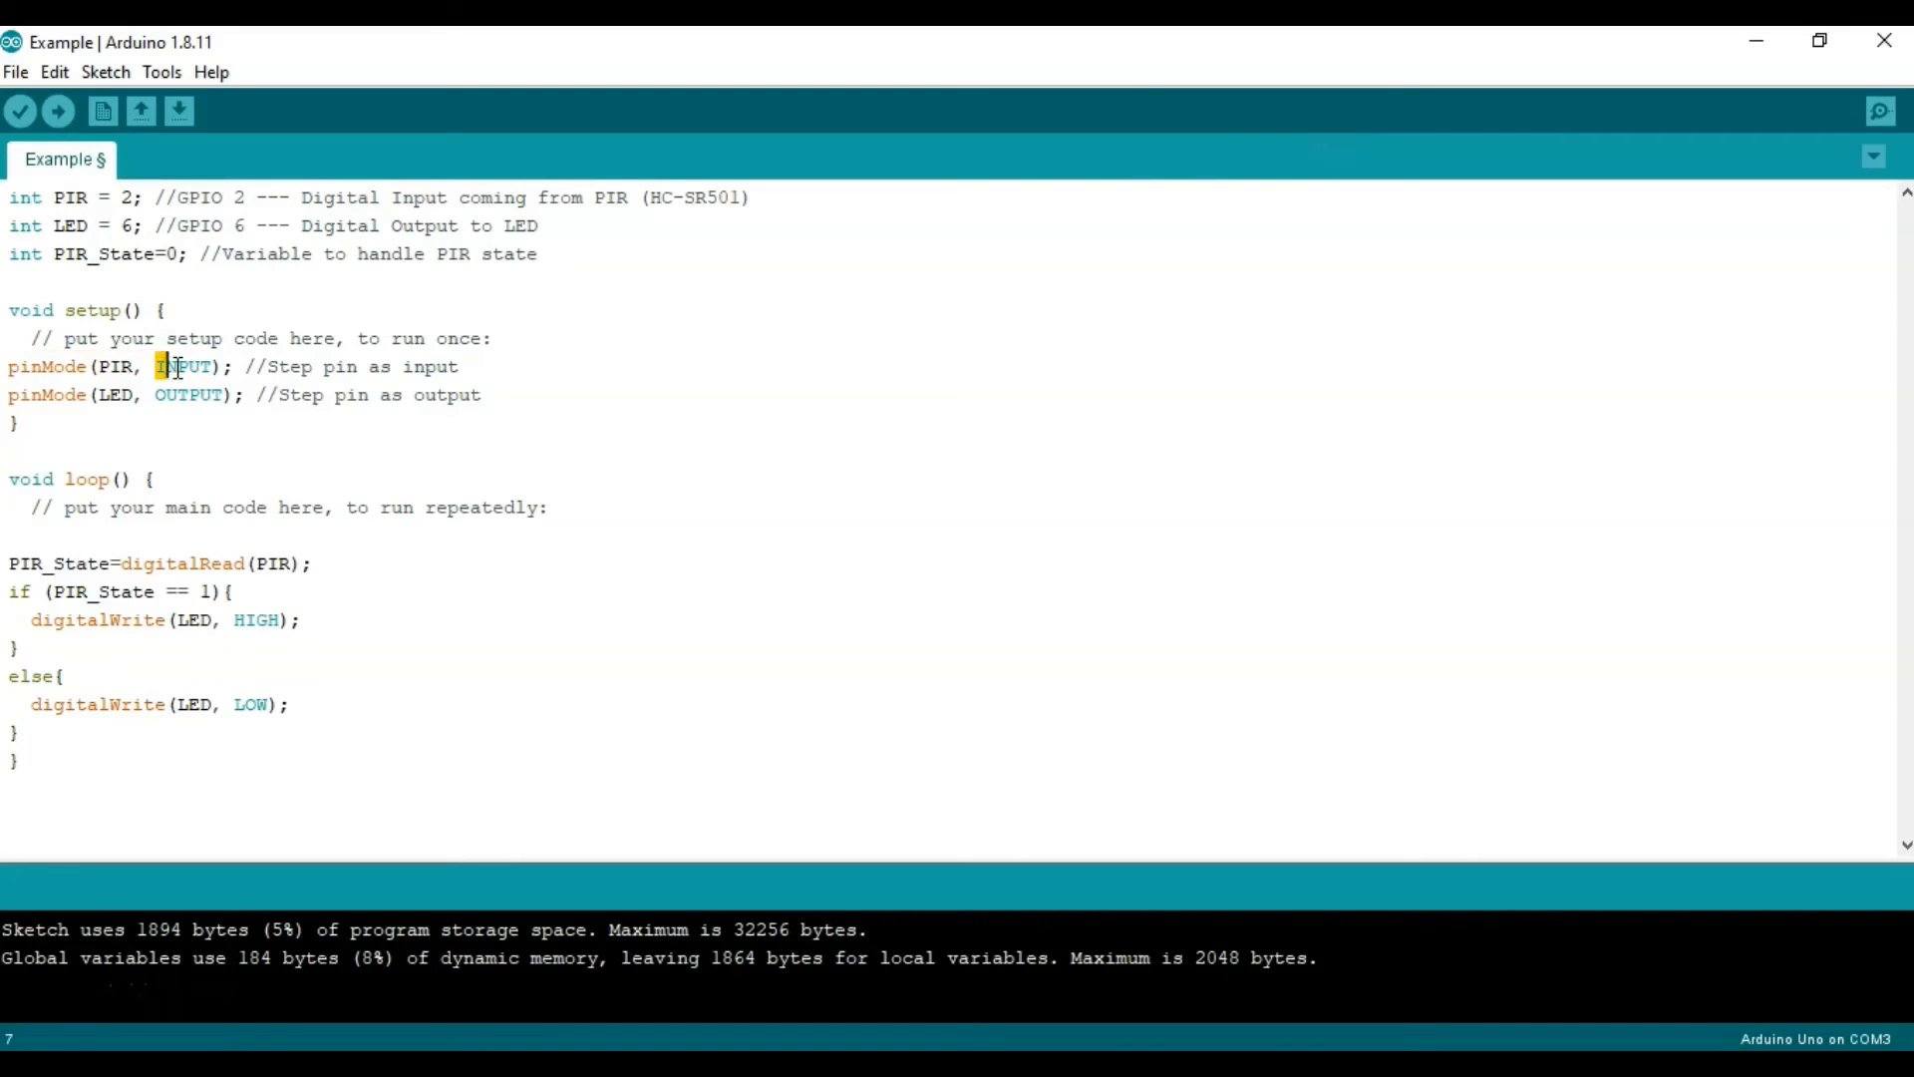
pyautogui.doubleClick(180, 366)
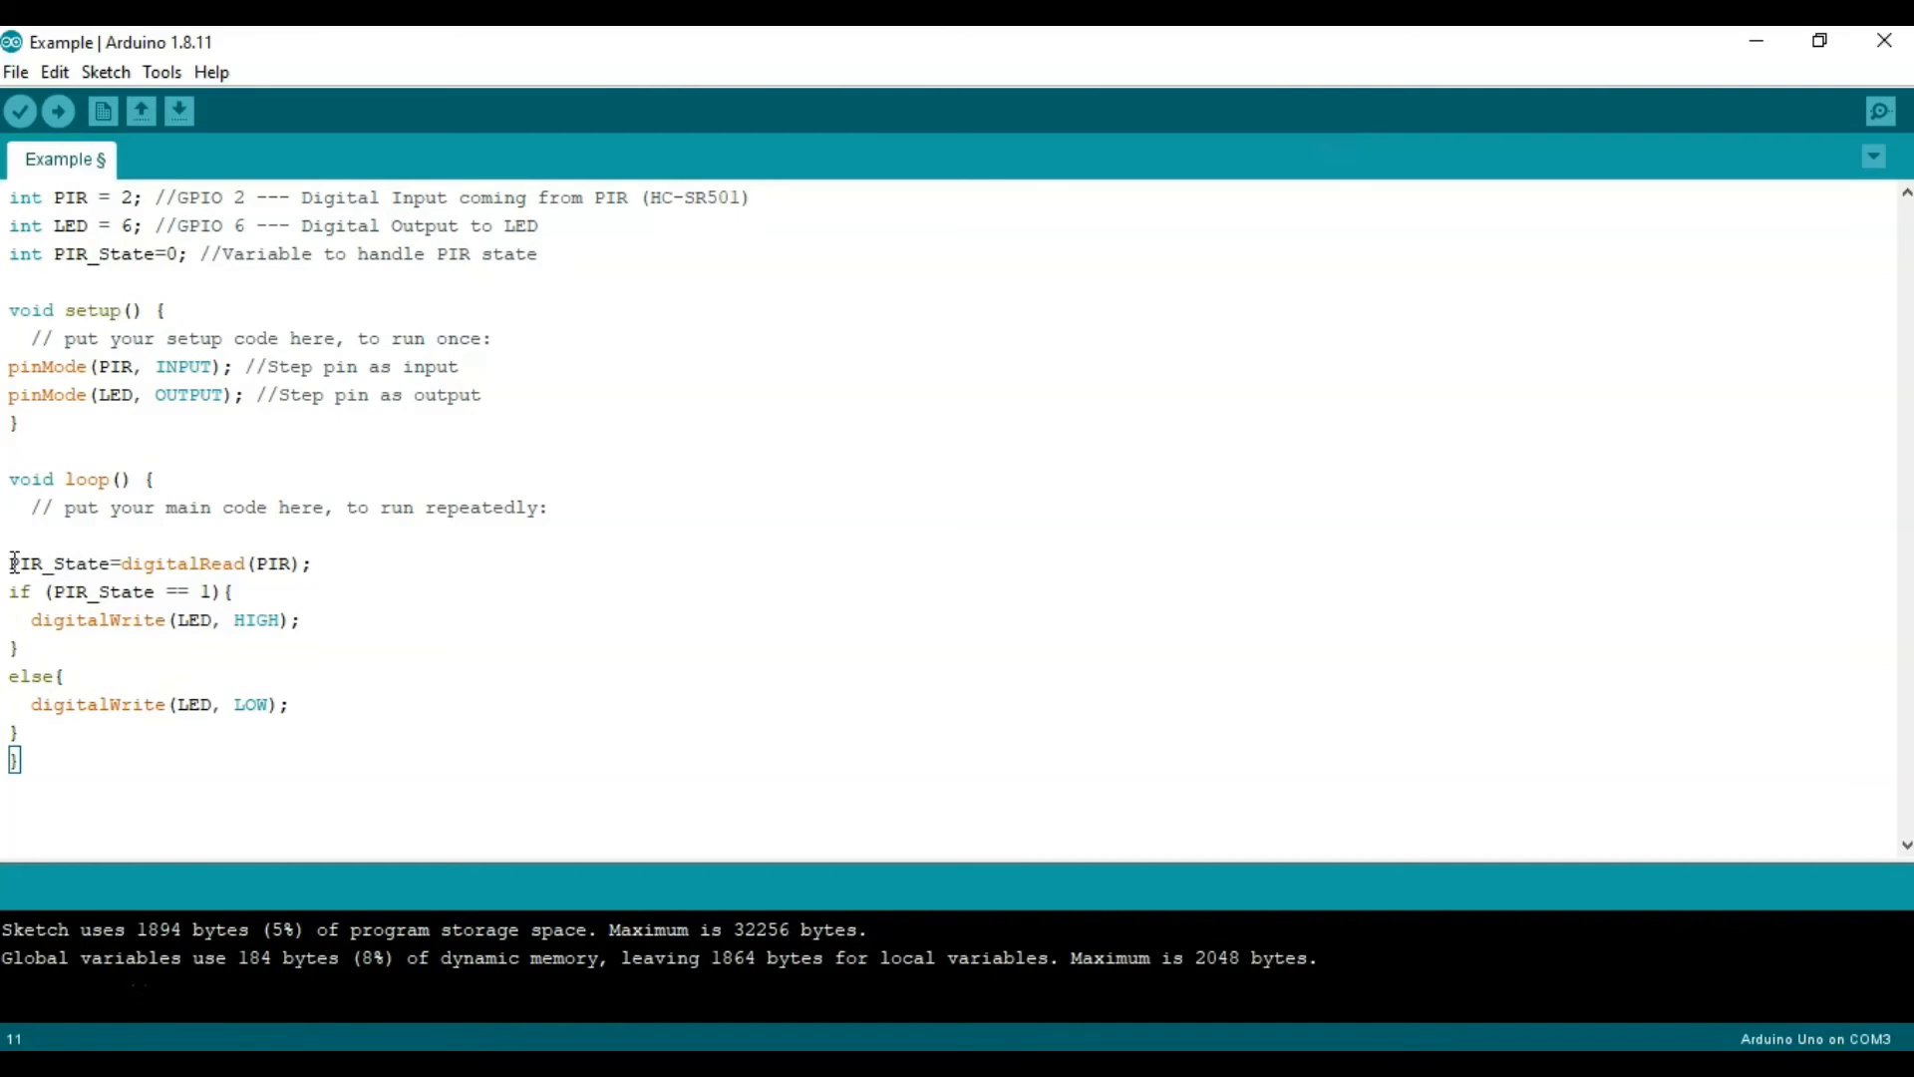
pyautogui.doubleClick(51, 562)
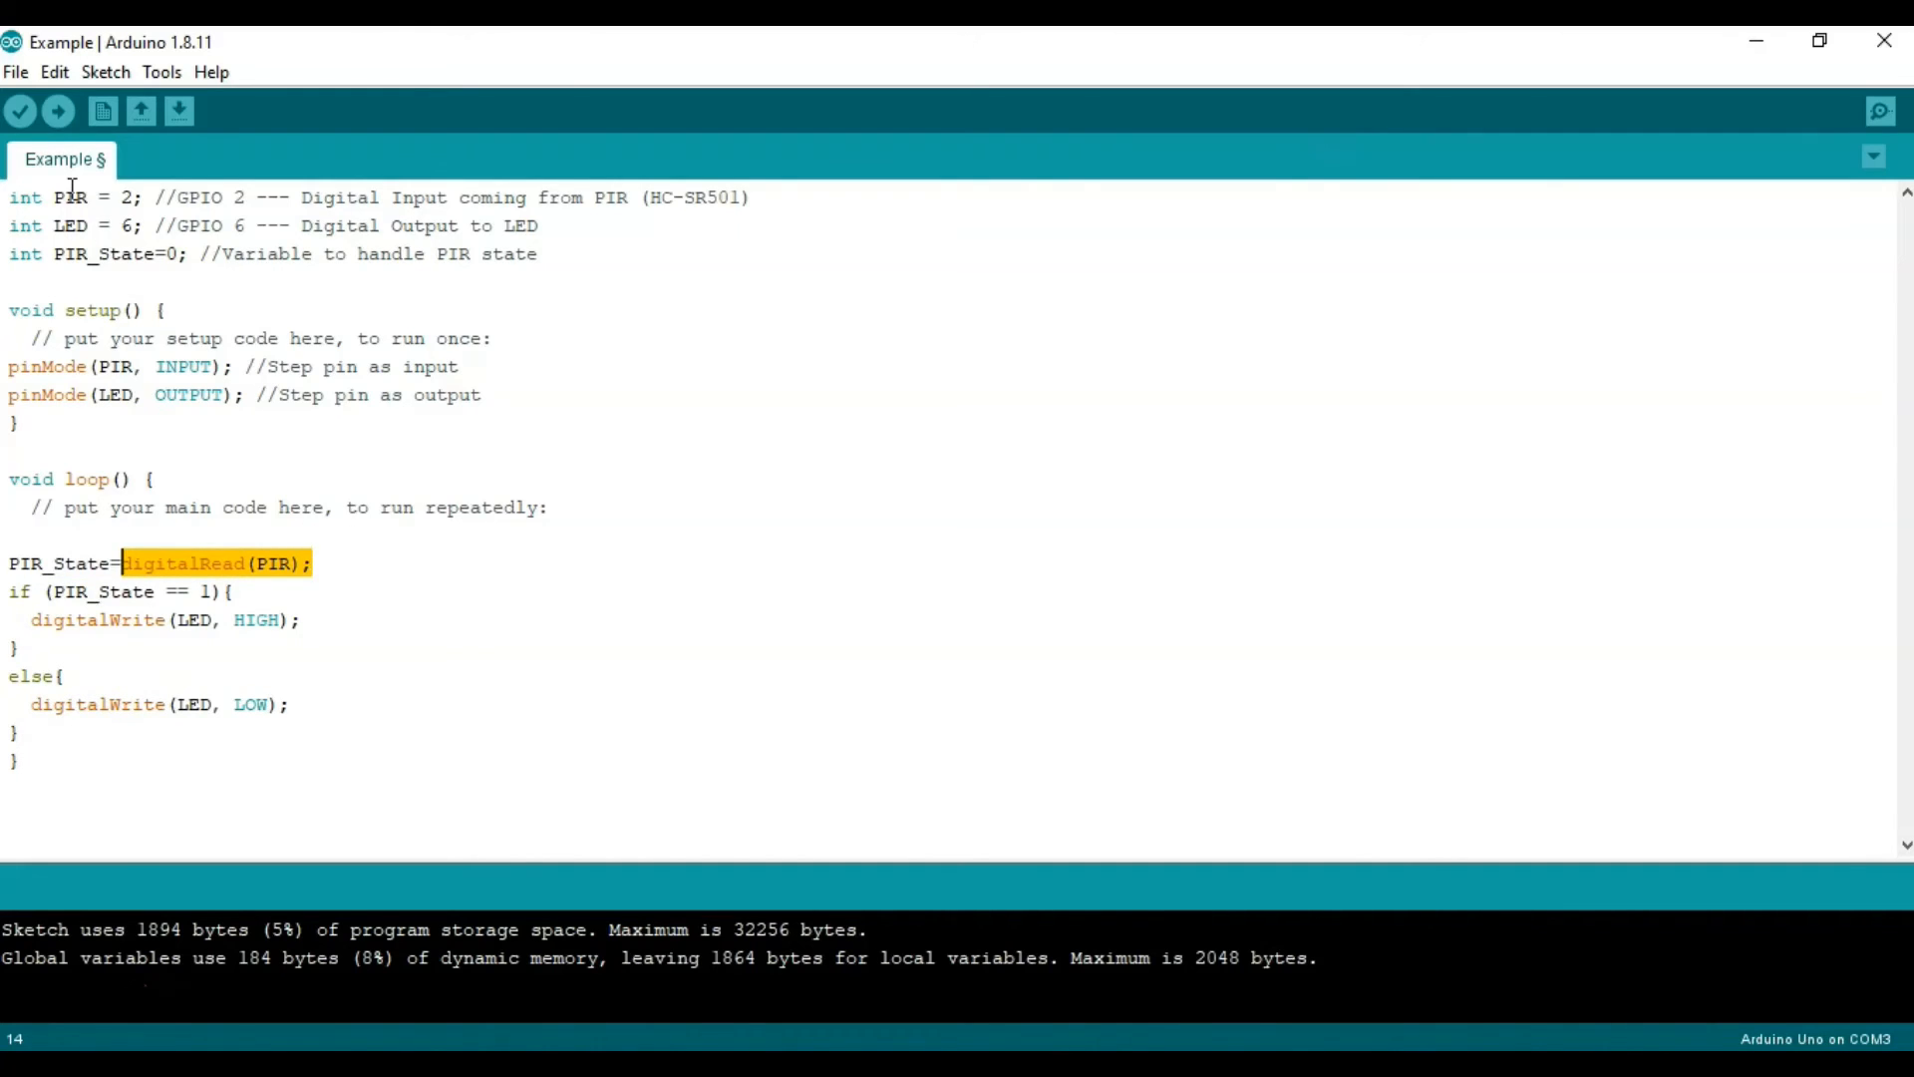
pyautogui.click(315, 562)
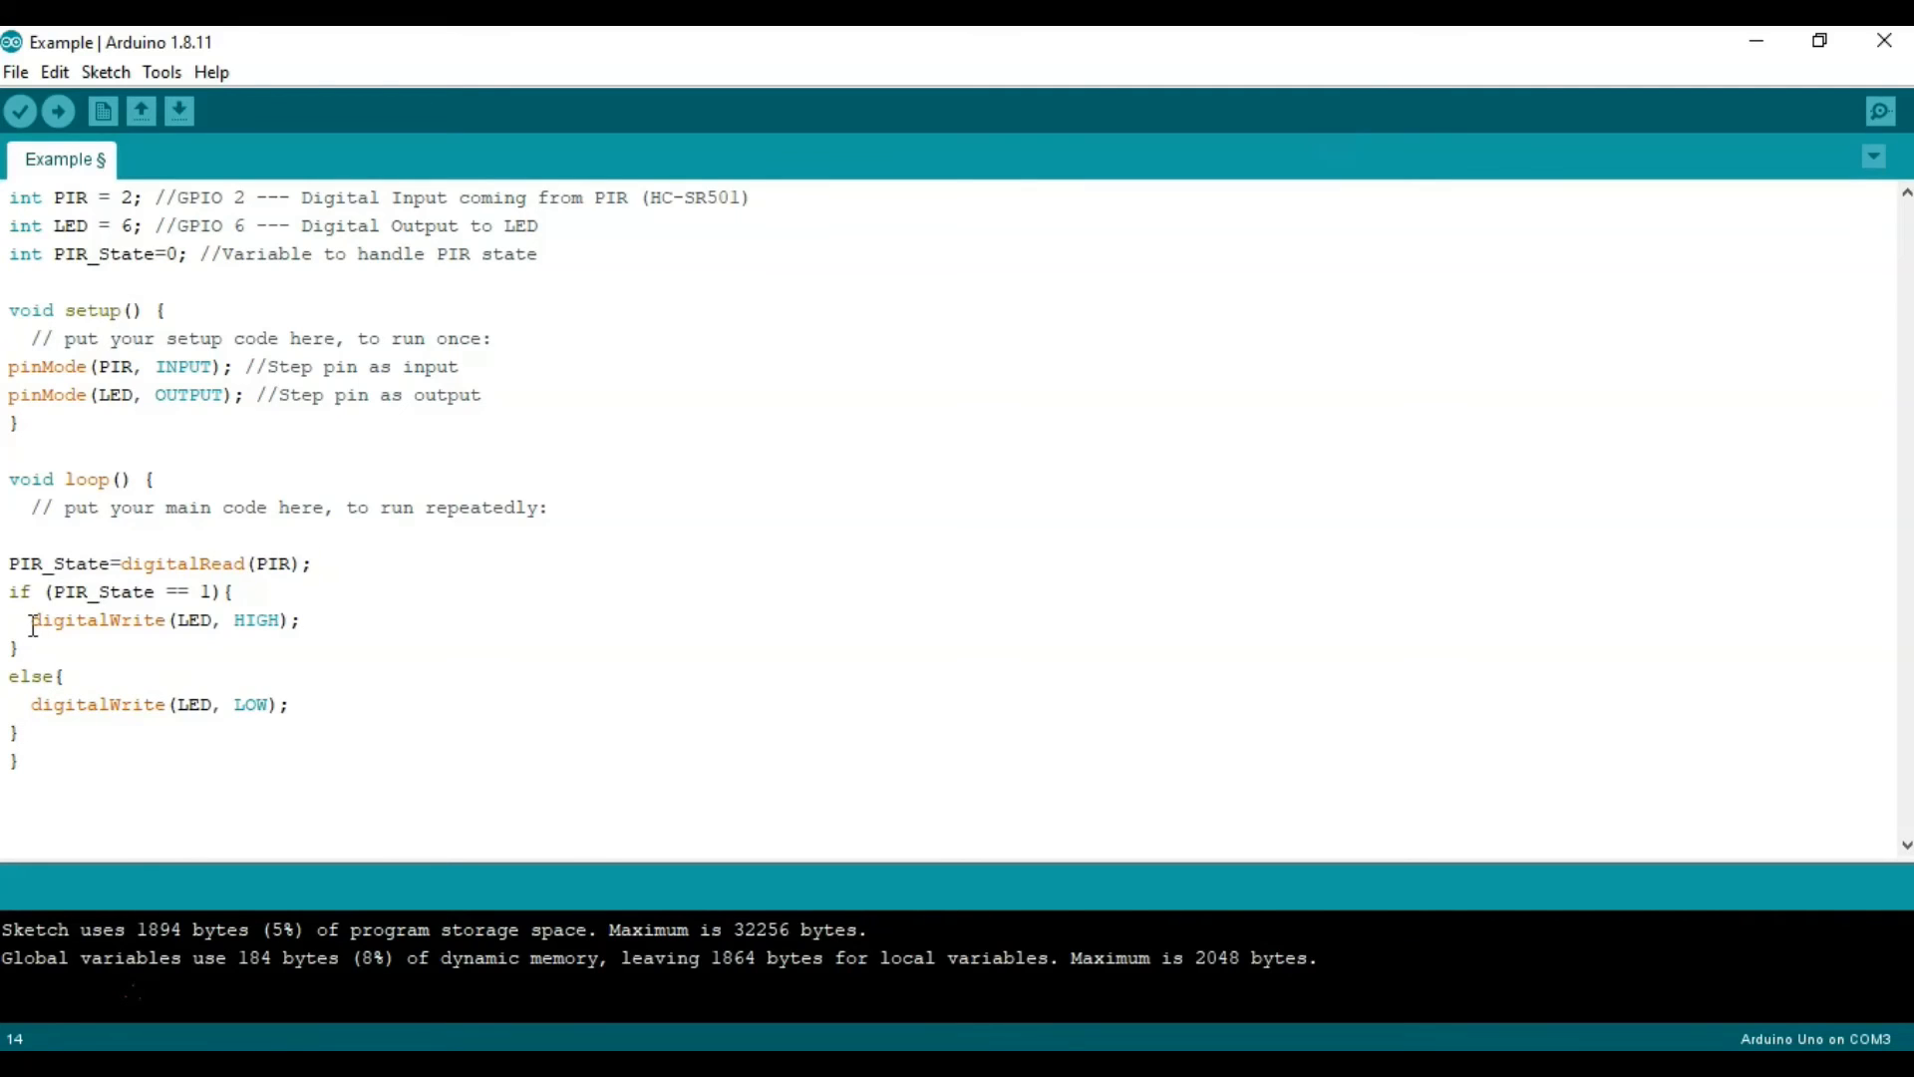
pyautogui.moveTo(29, 620); pyautogui.dragTo(277, 620)
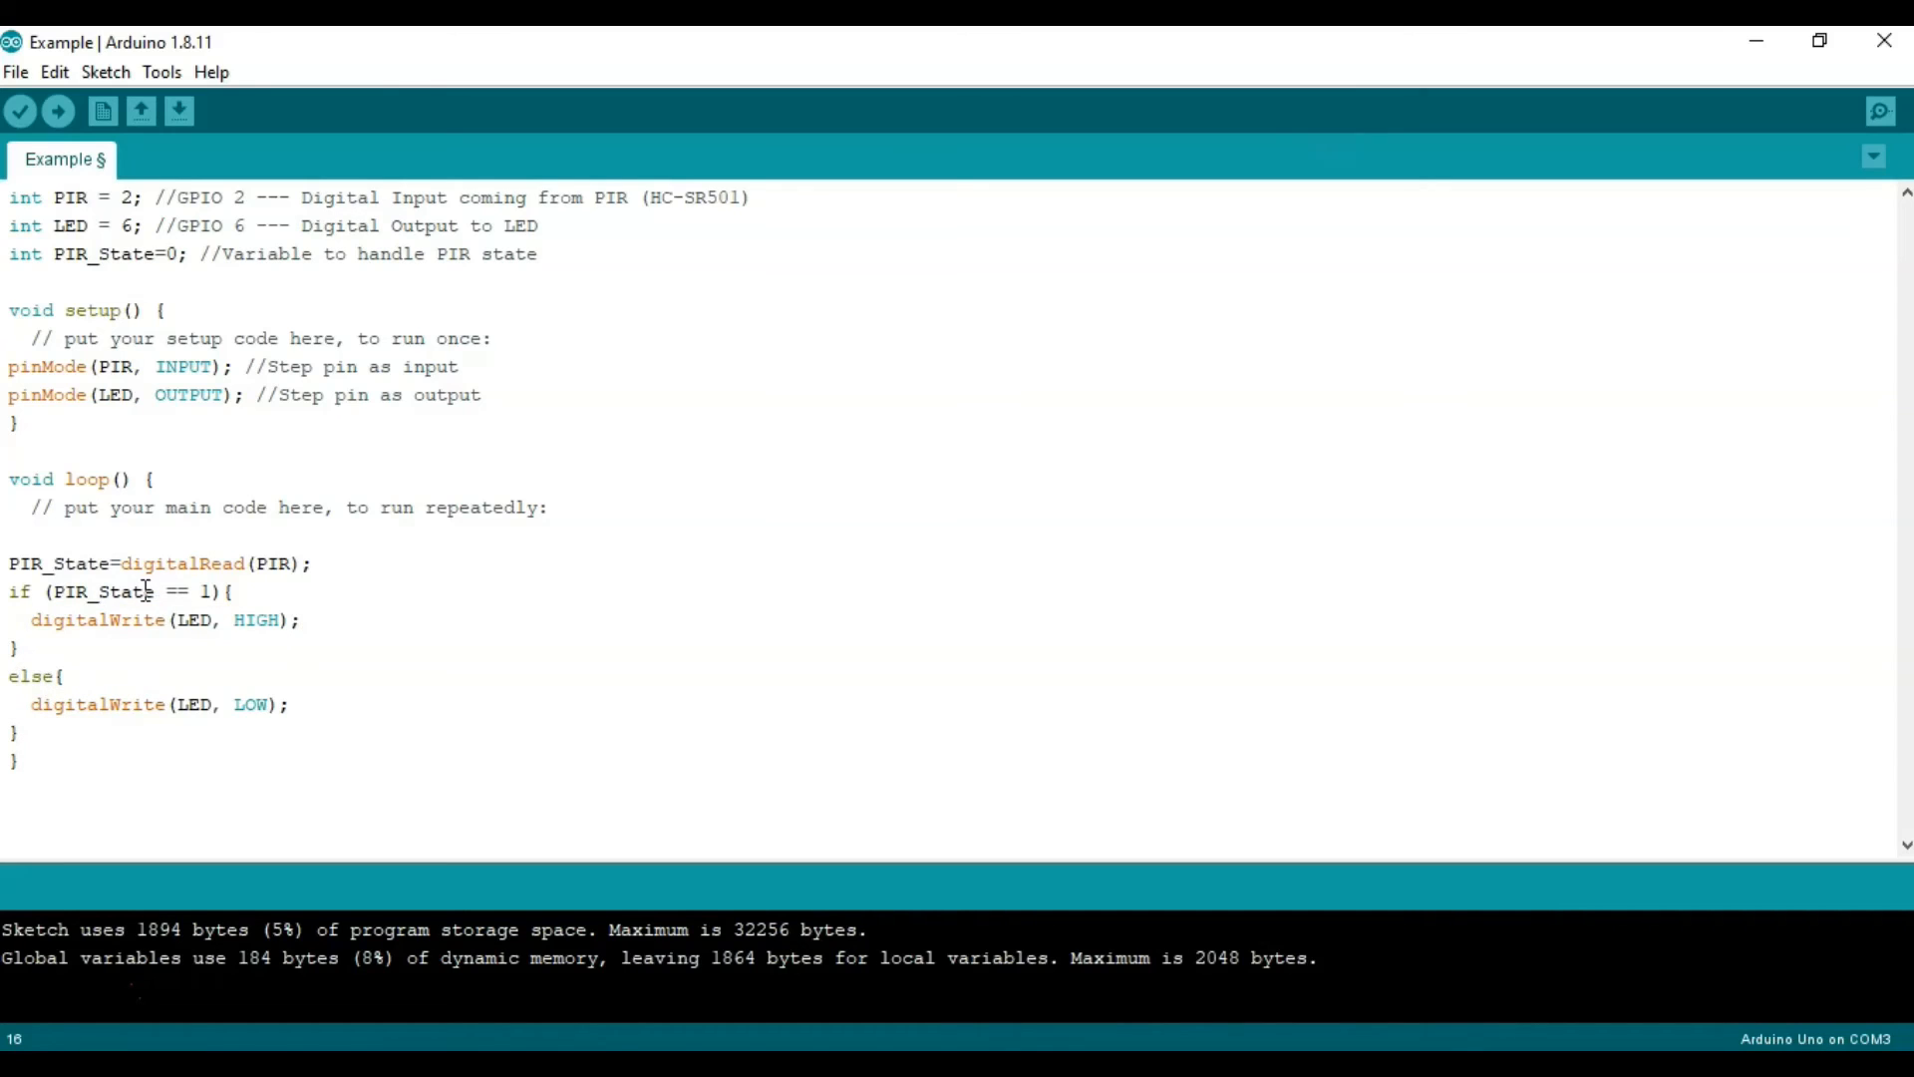
pyautogui.moveTo(205, 599)
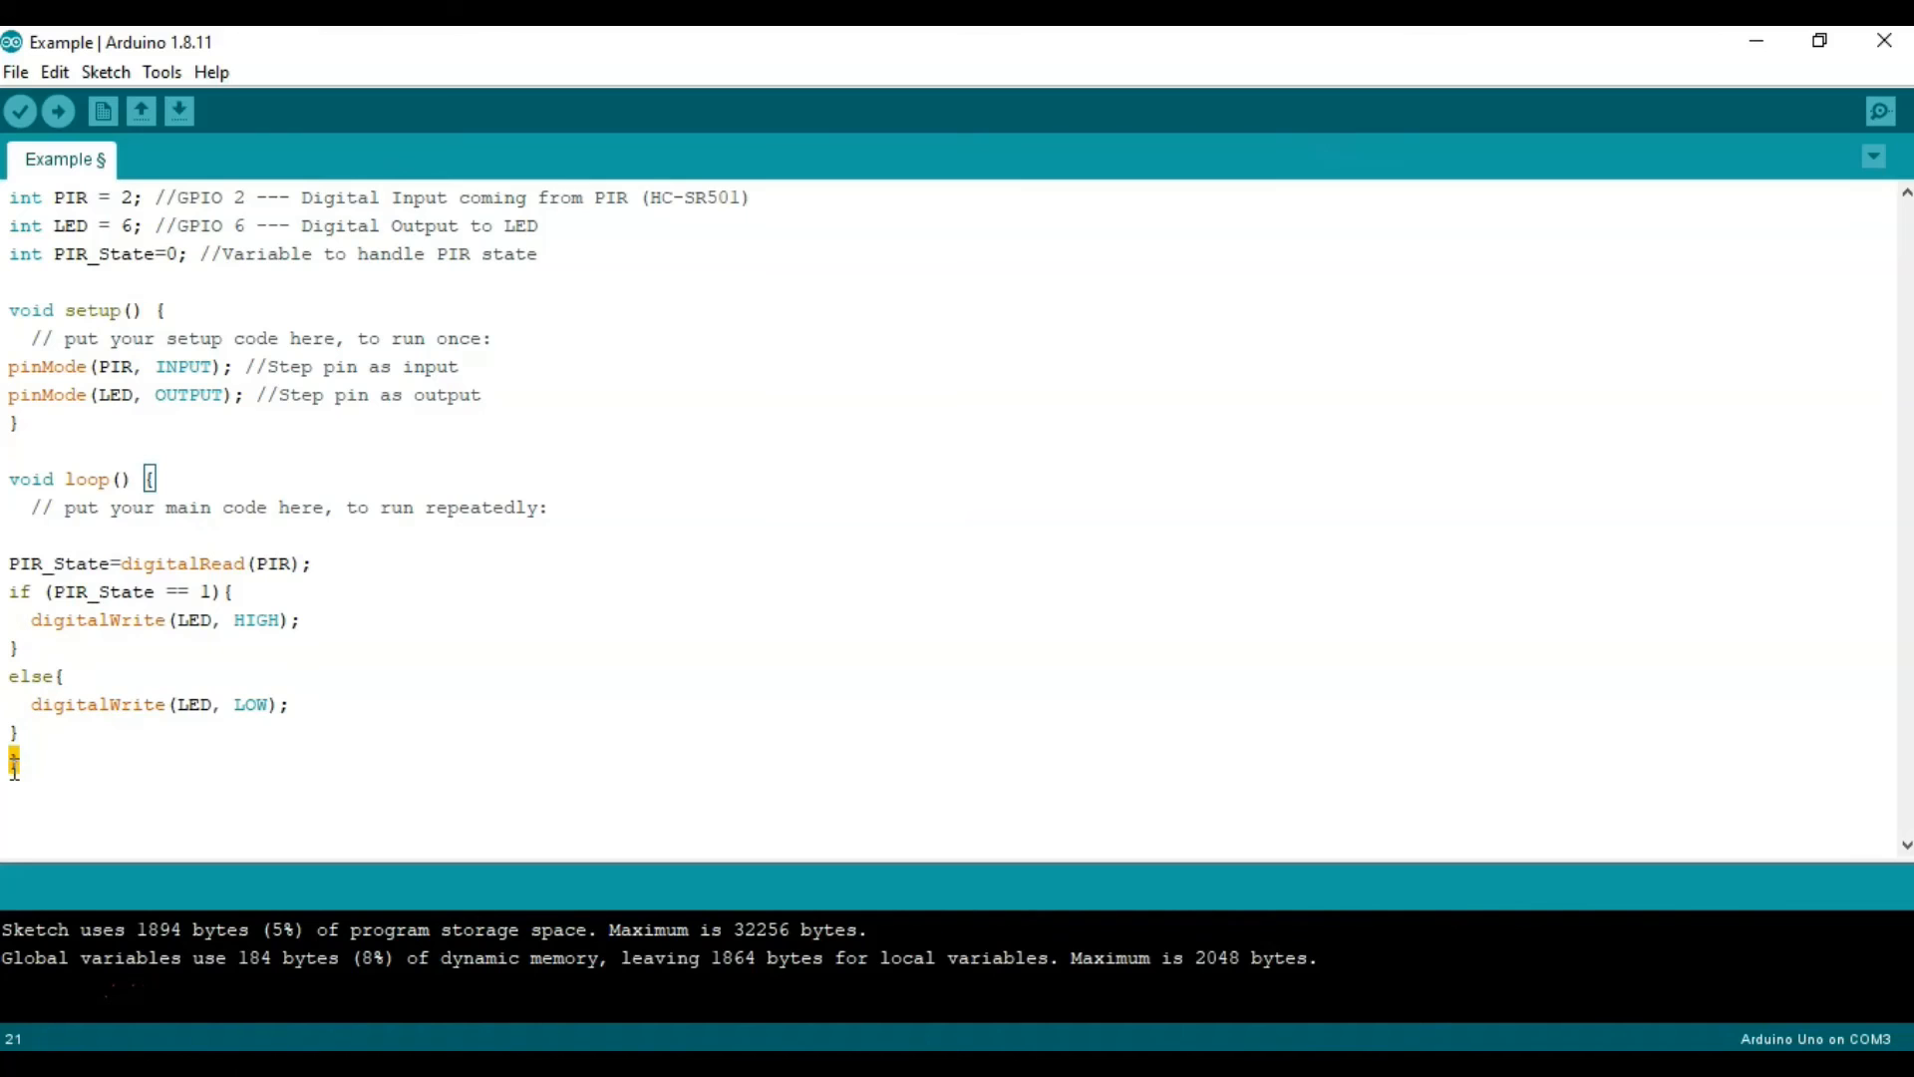
pyautogui.click(39, 776)
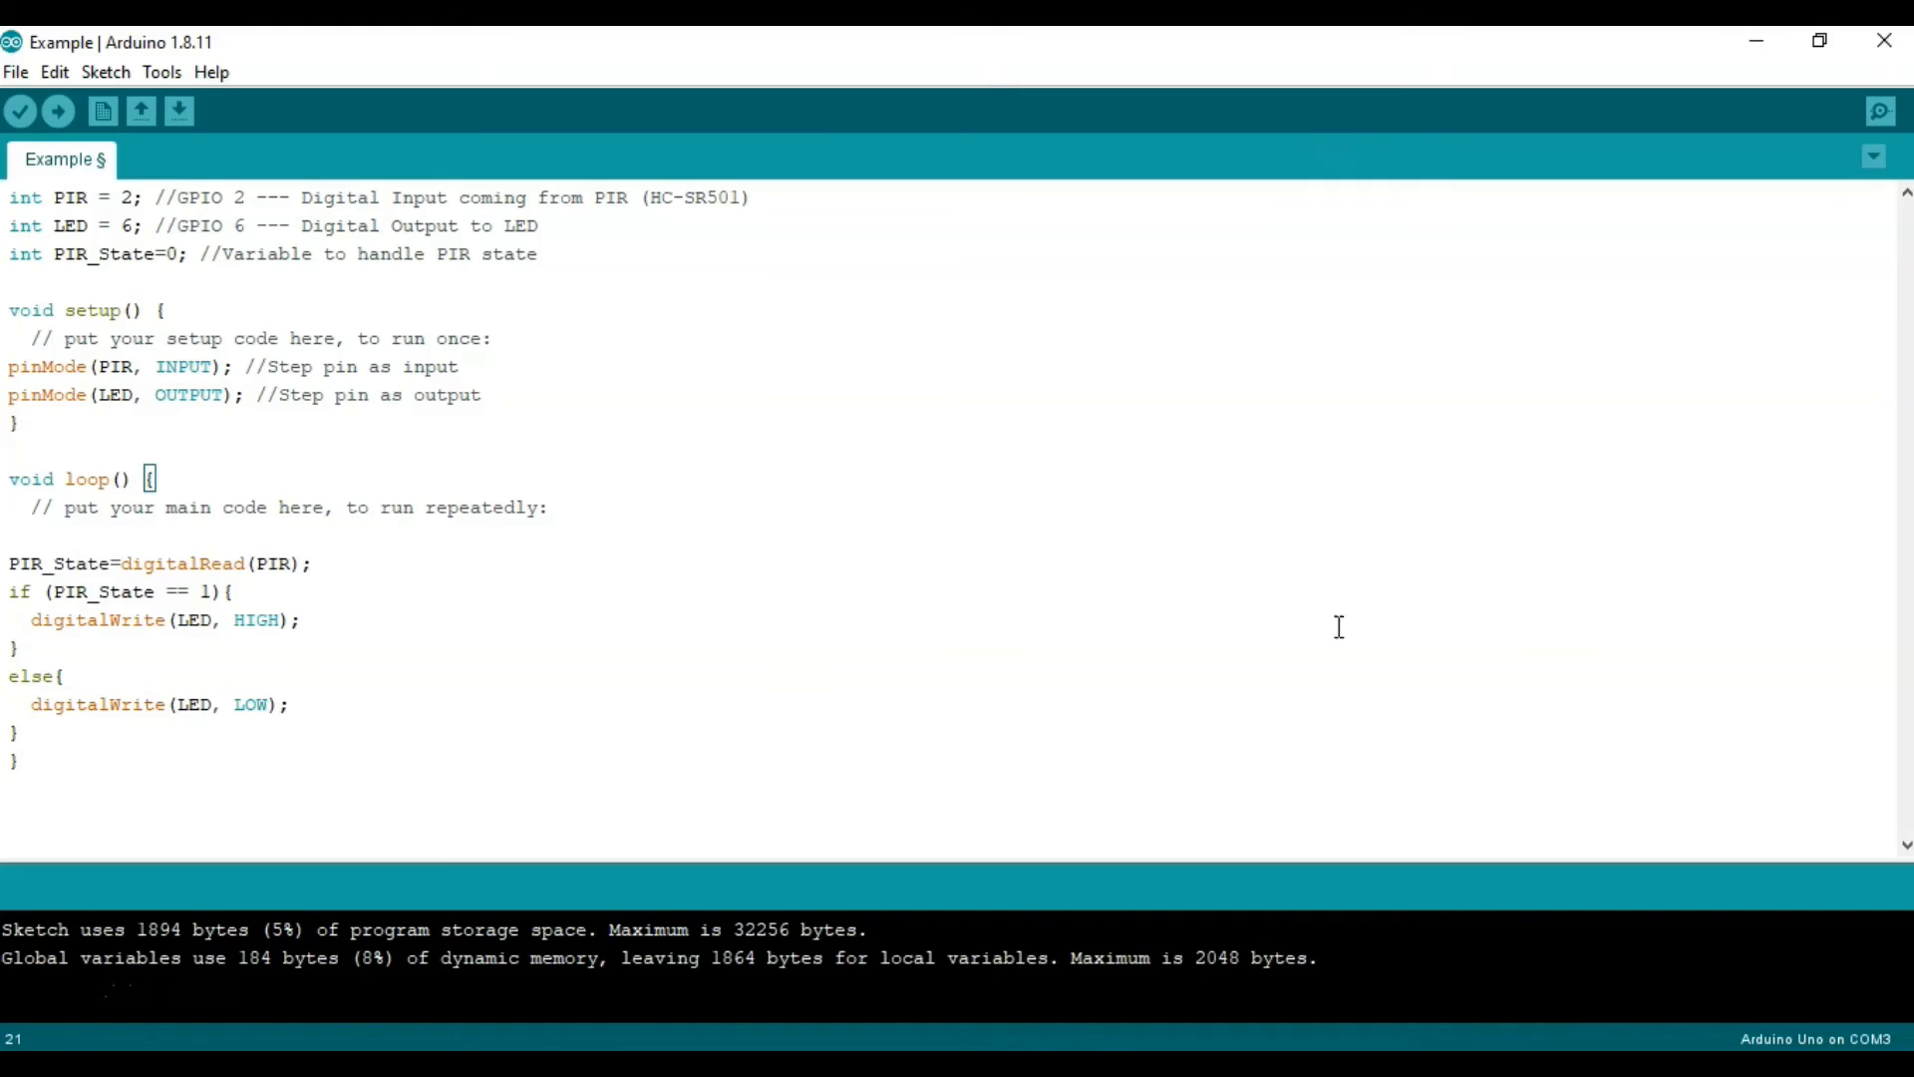
pyautogui.moveTo(1612, 717)
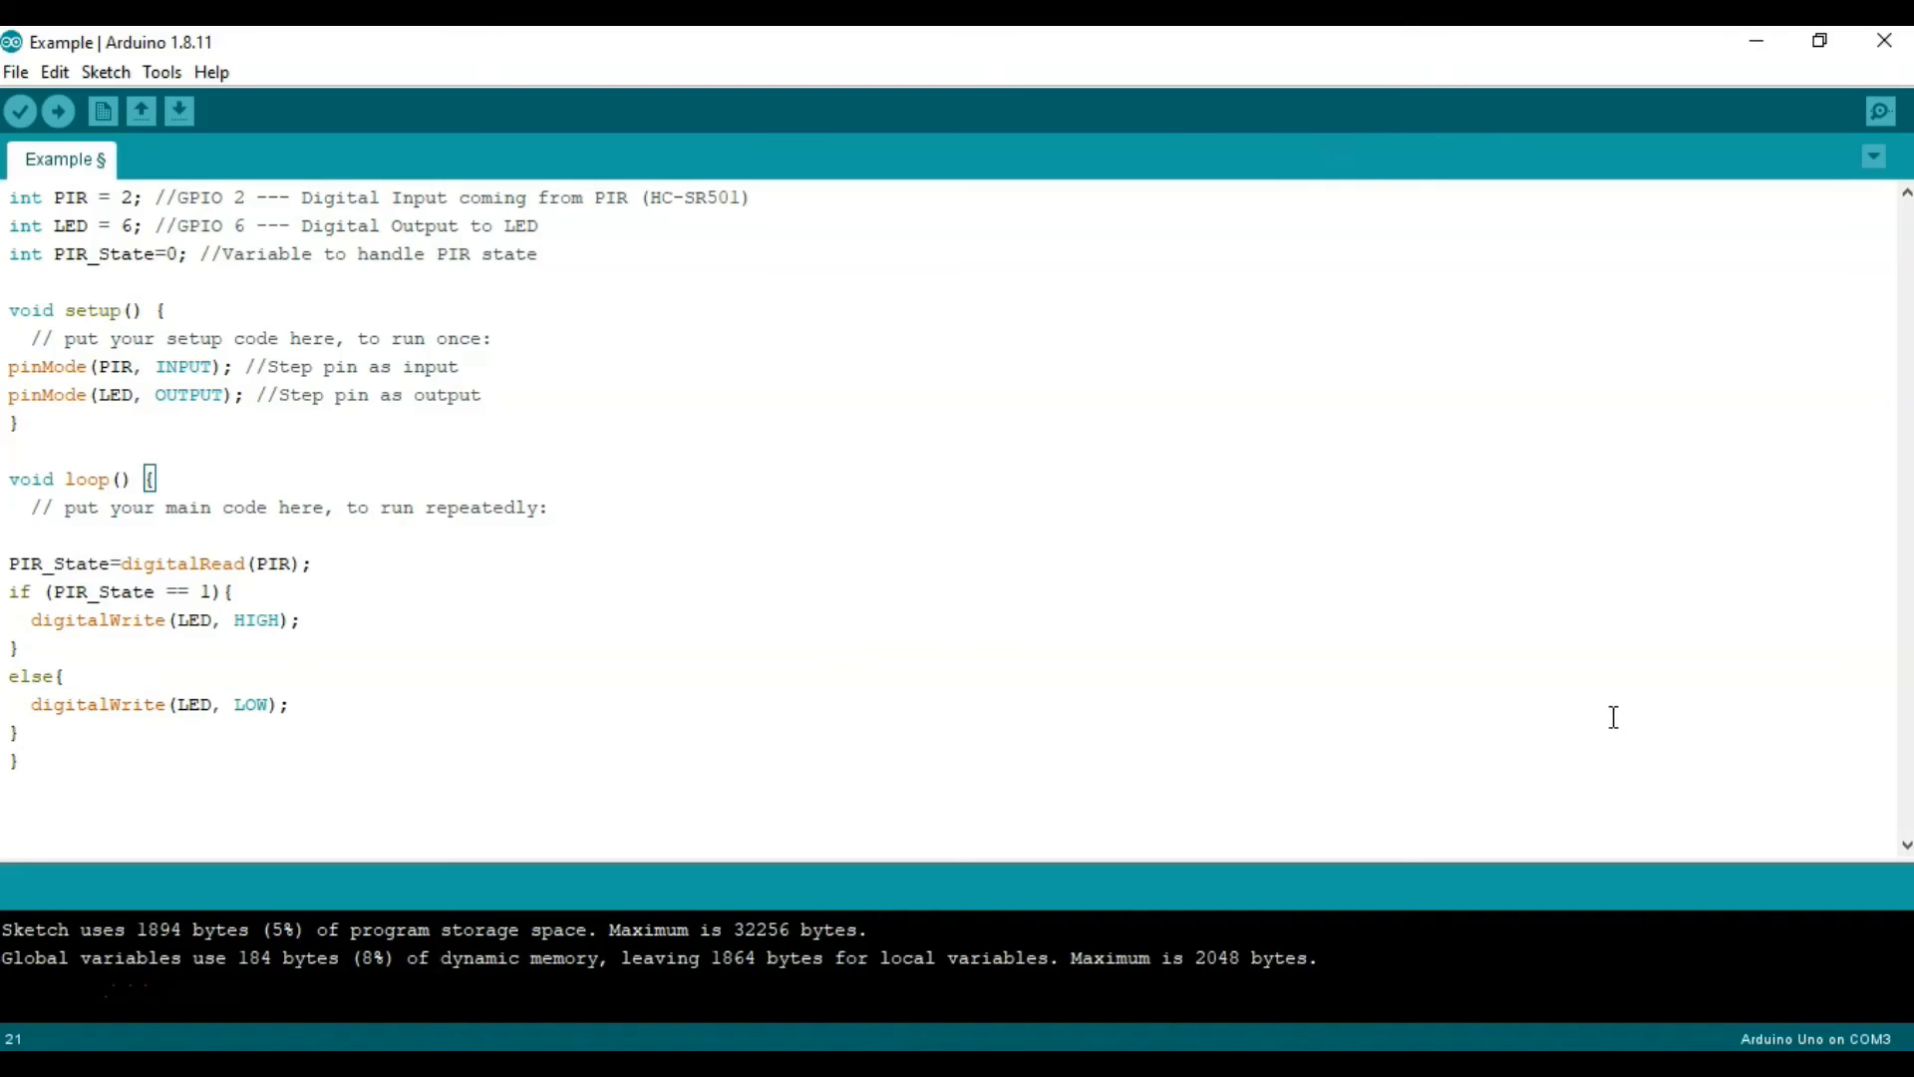
pyautogui.moveTo(1617, 776)
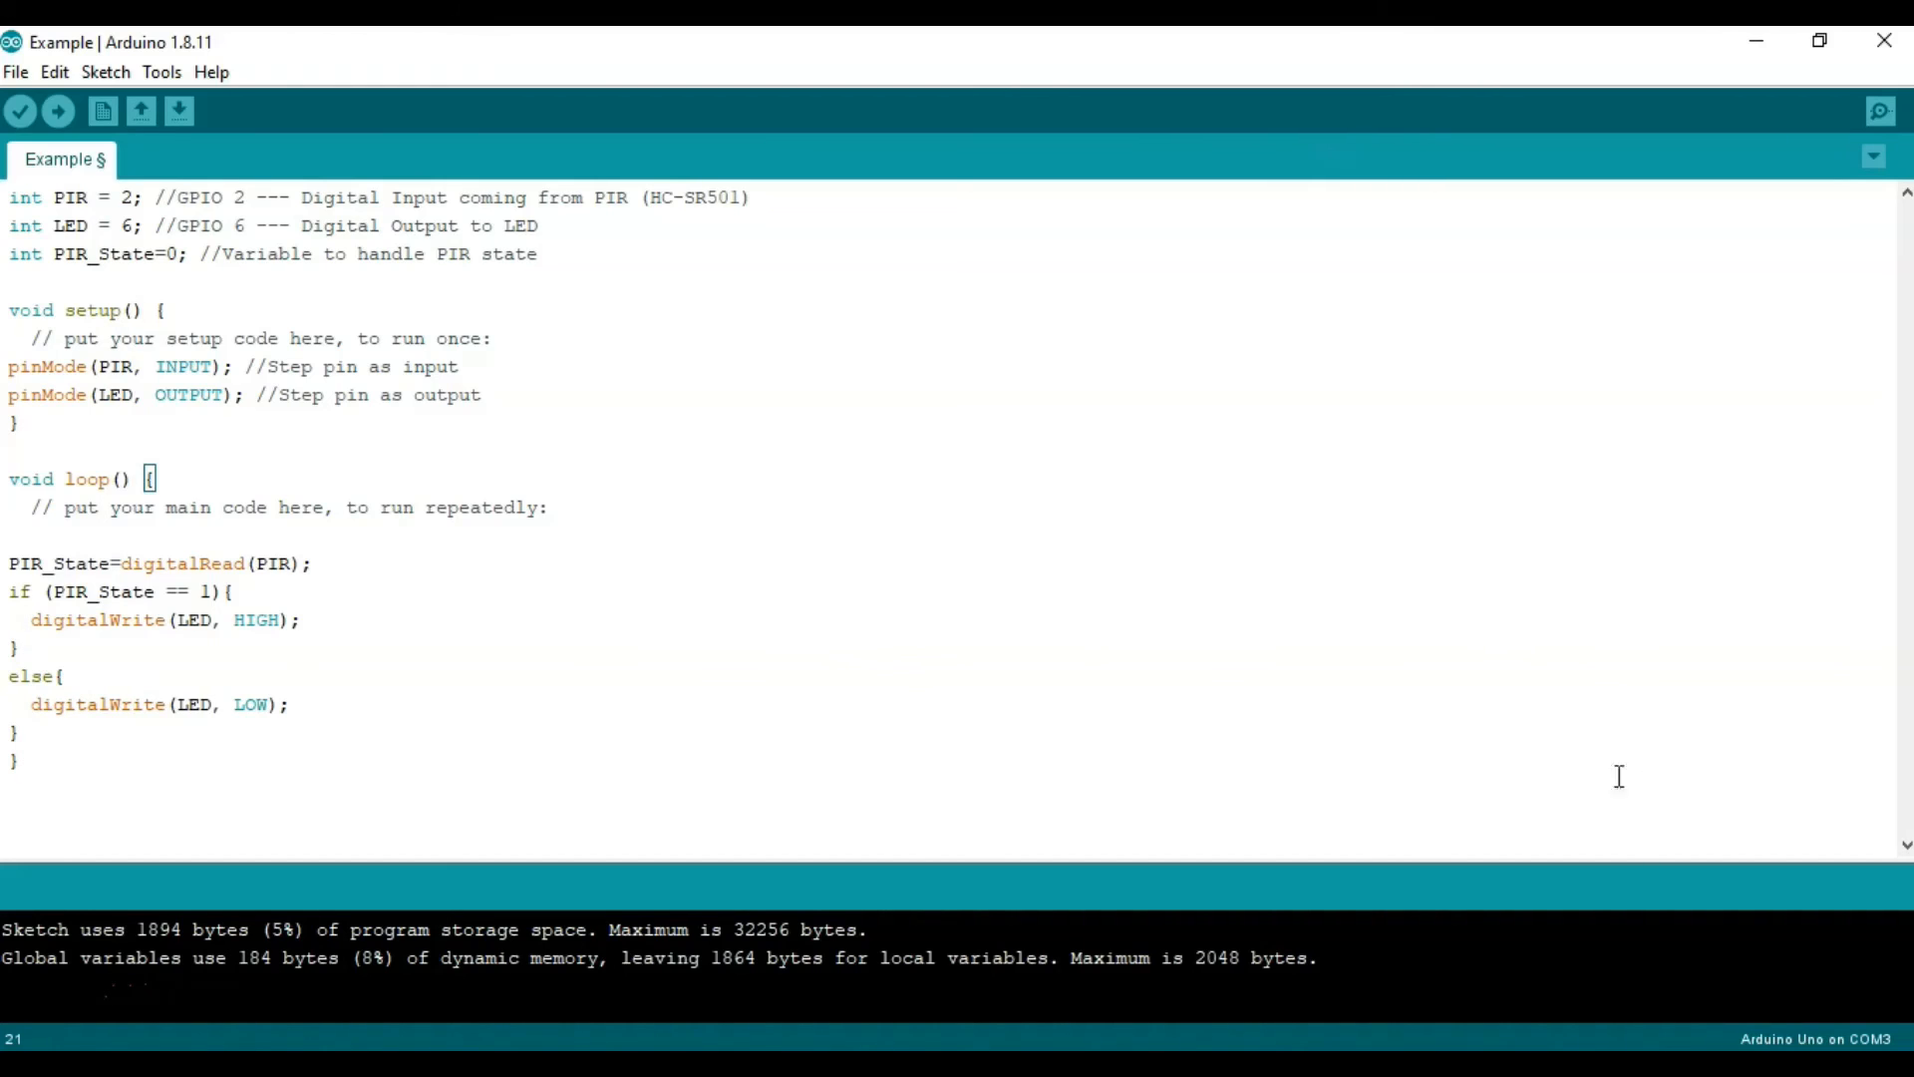
pyautogui.moveTo(1806, 1040)
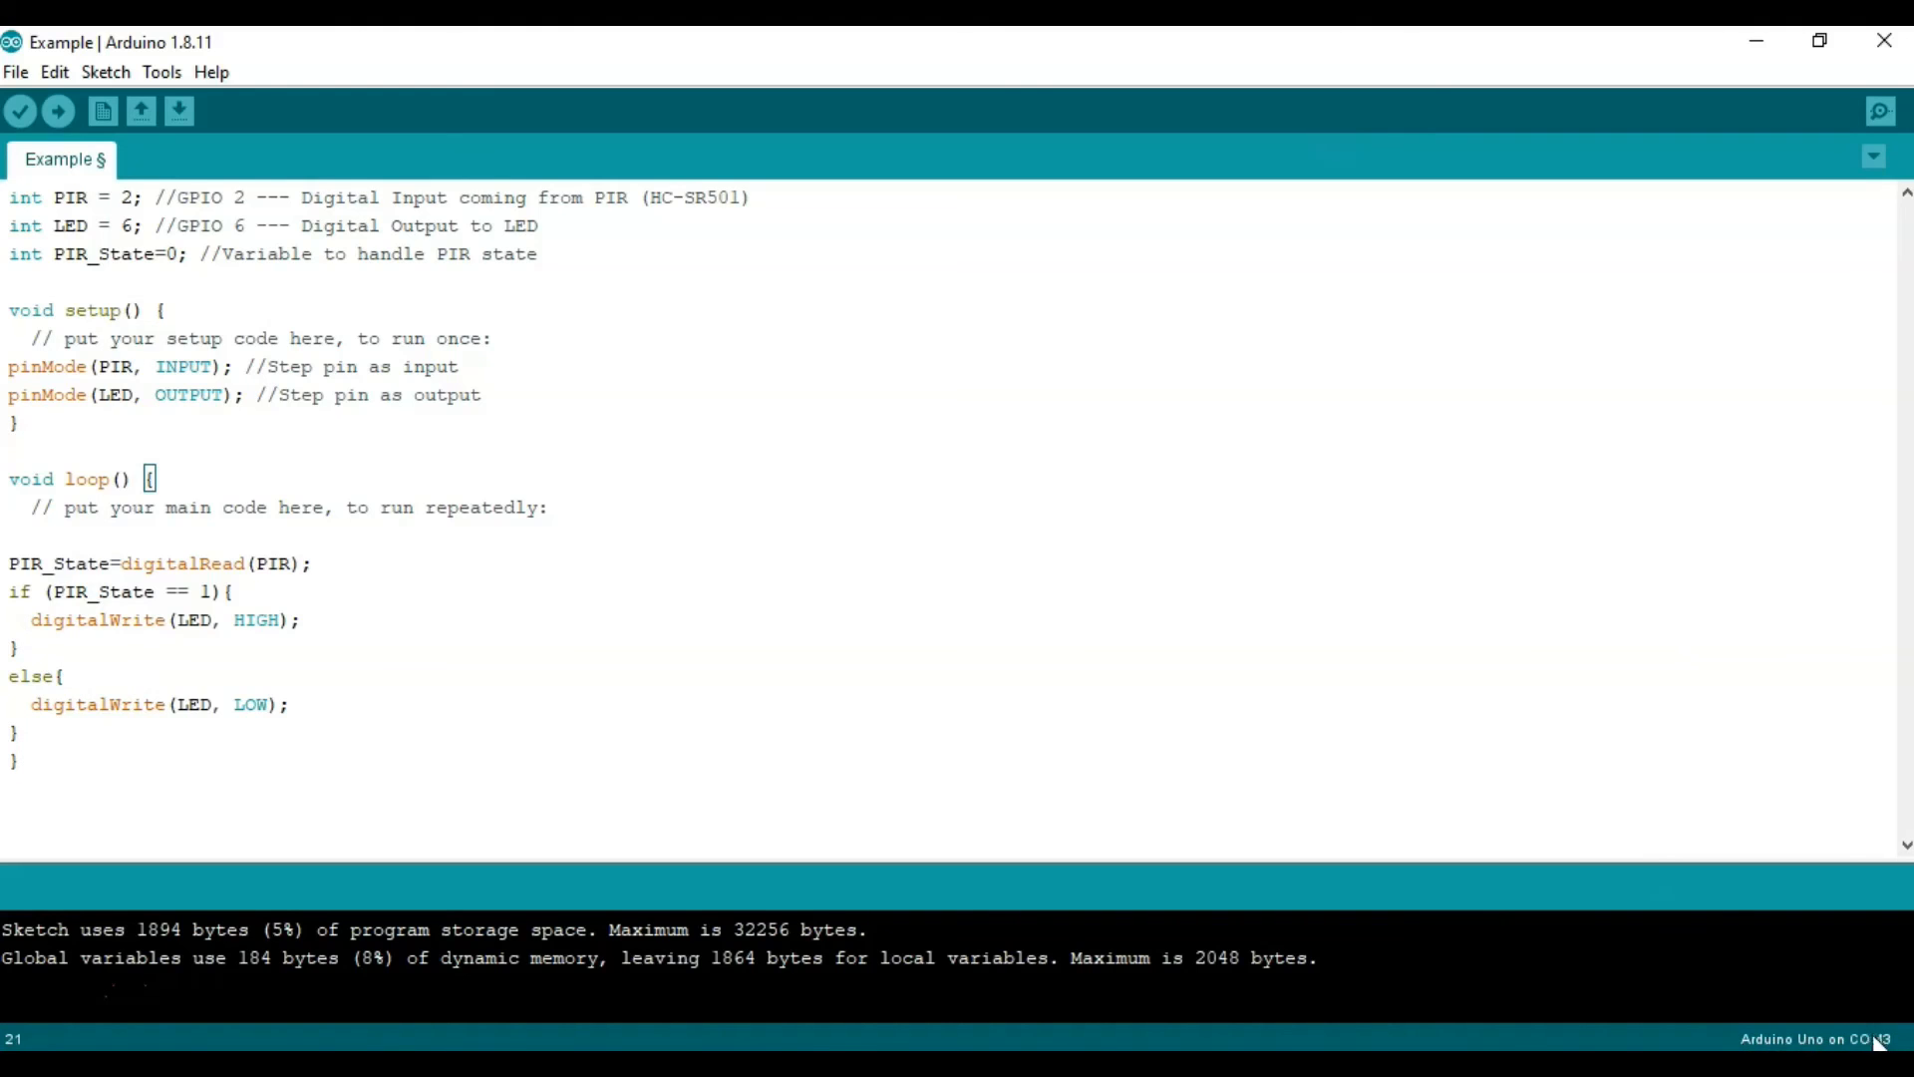
pyautogui.moveTo(1587, 769)
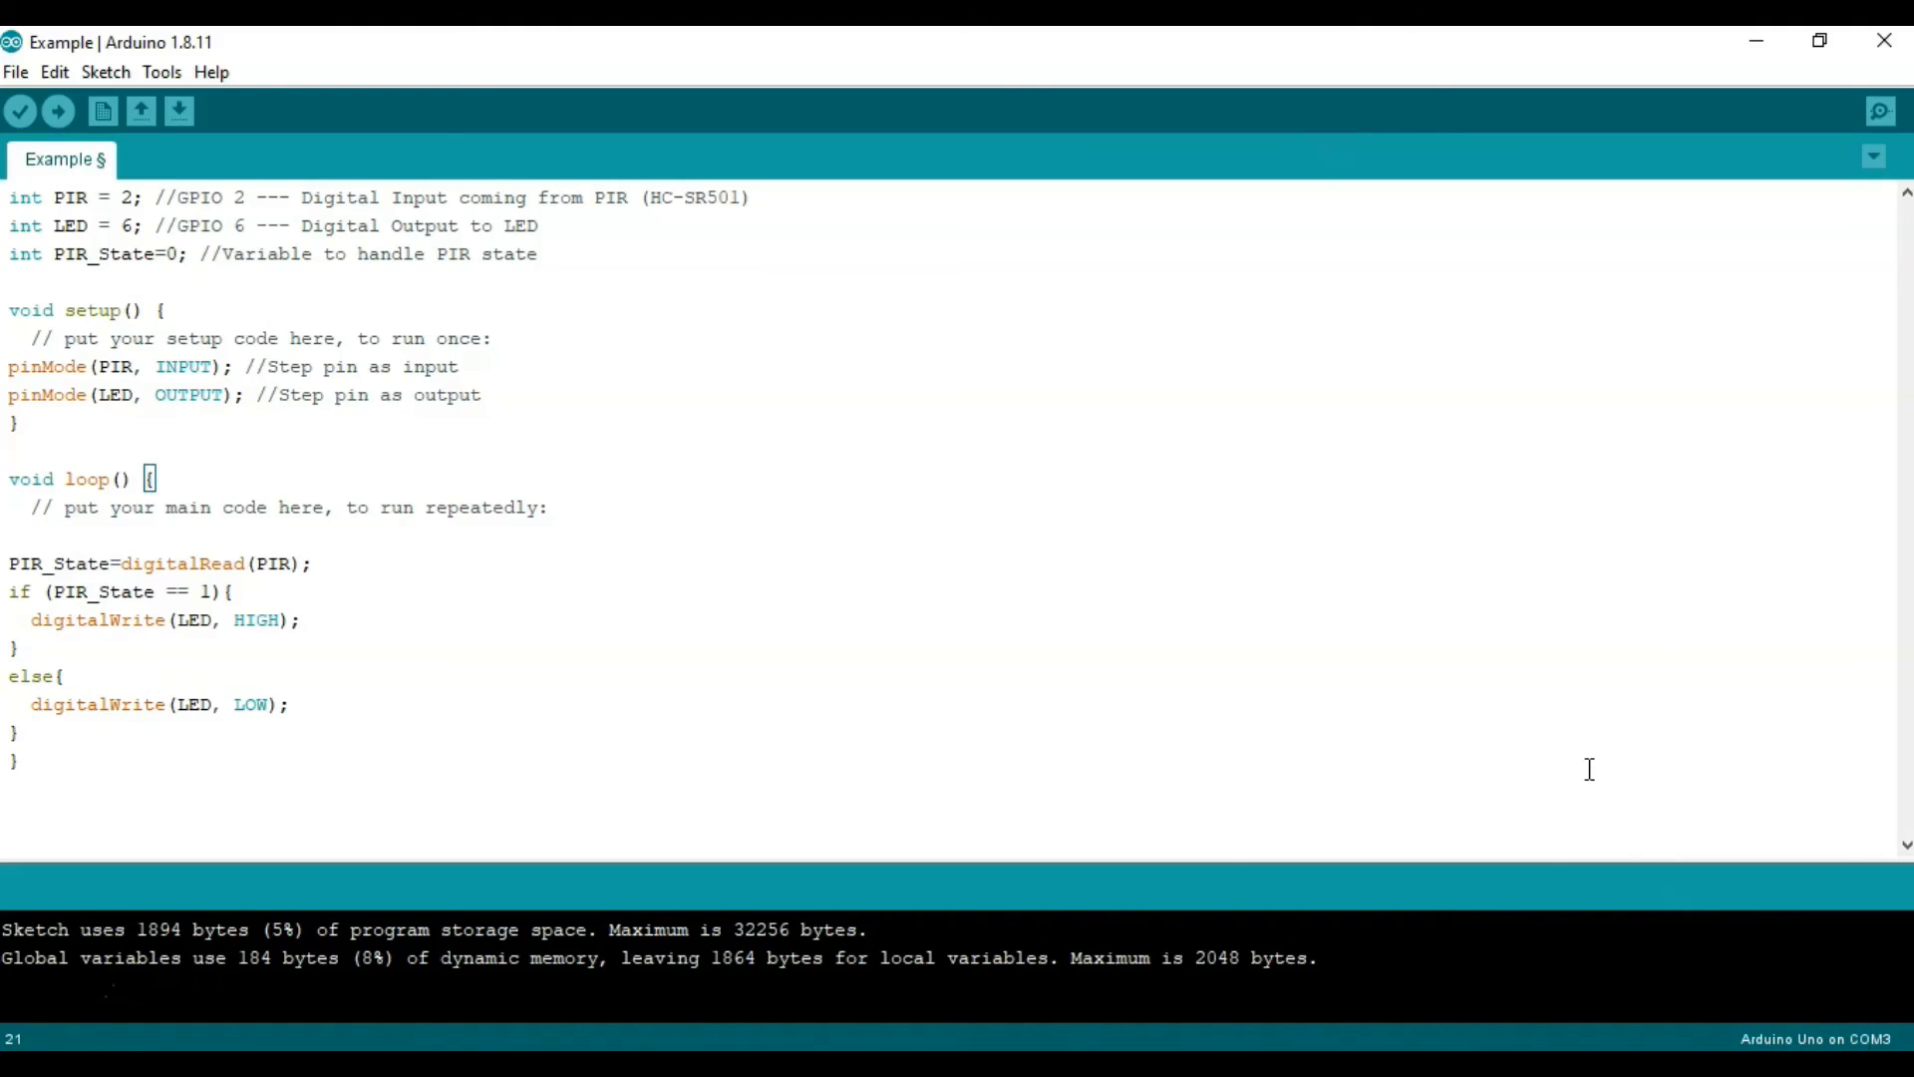